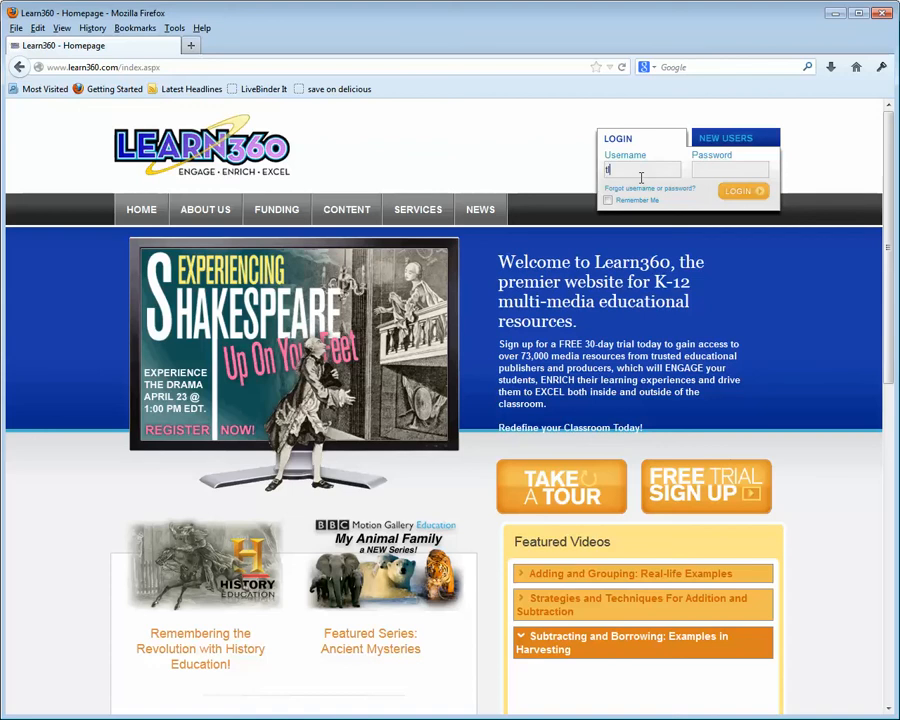
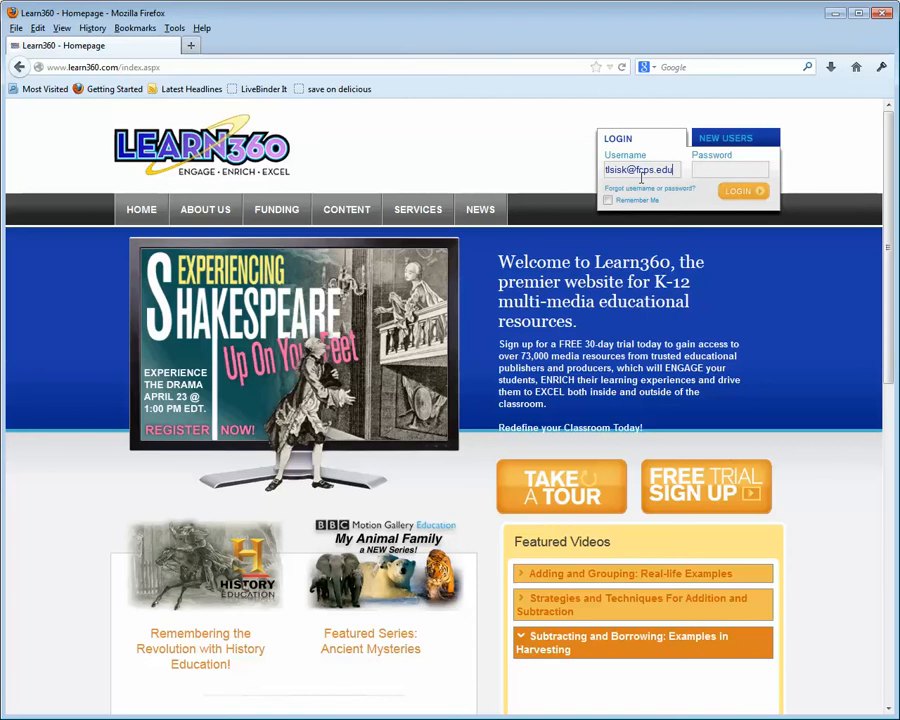
pyautogui.click(730, 169)
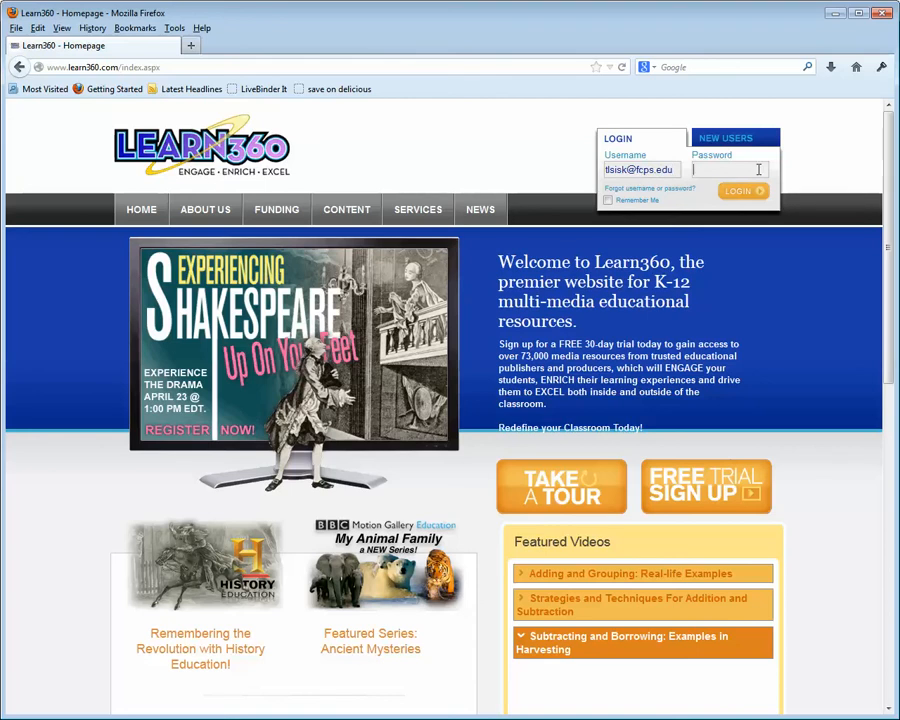
pyautogui.write('password')
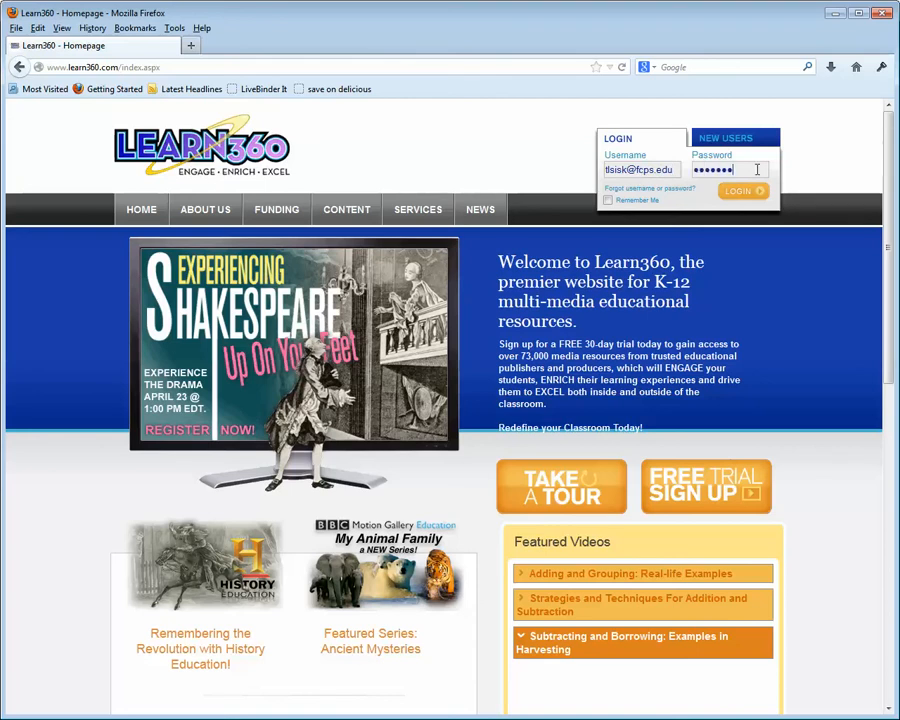
pyautogui.click(737, 191)
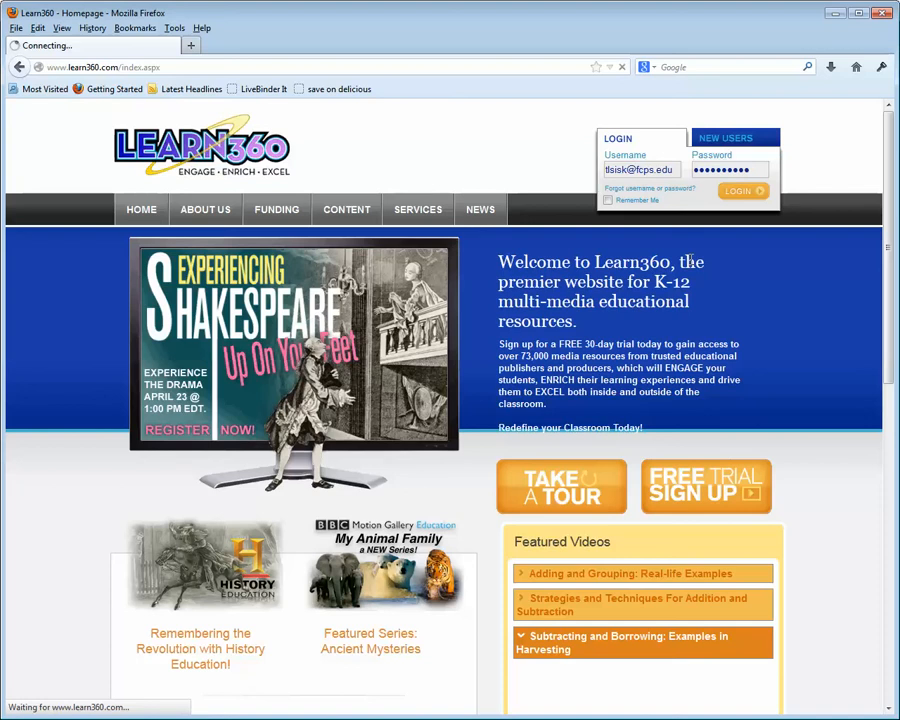
pyautogui.click(743, 191)
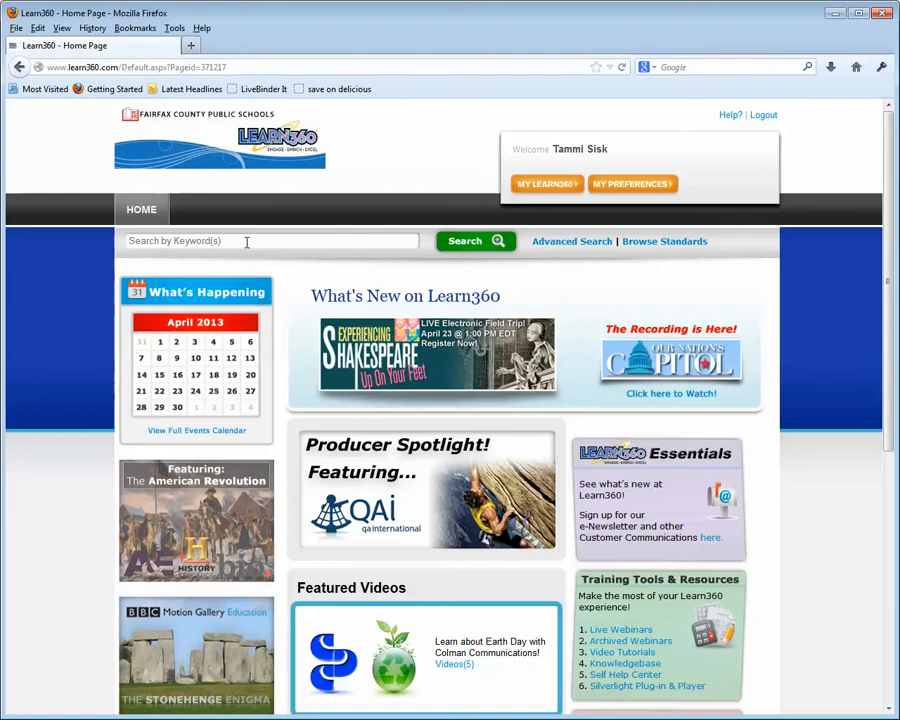
# Search Learn360 for the keyword 'photosynthesis'.
pyautogui.write('photosynthesis')
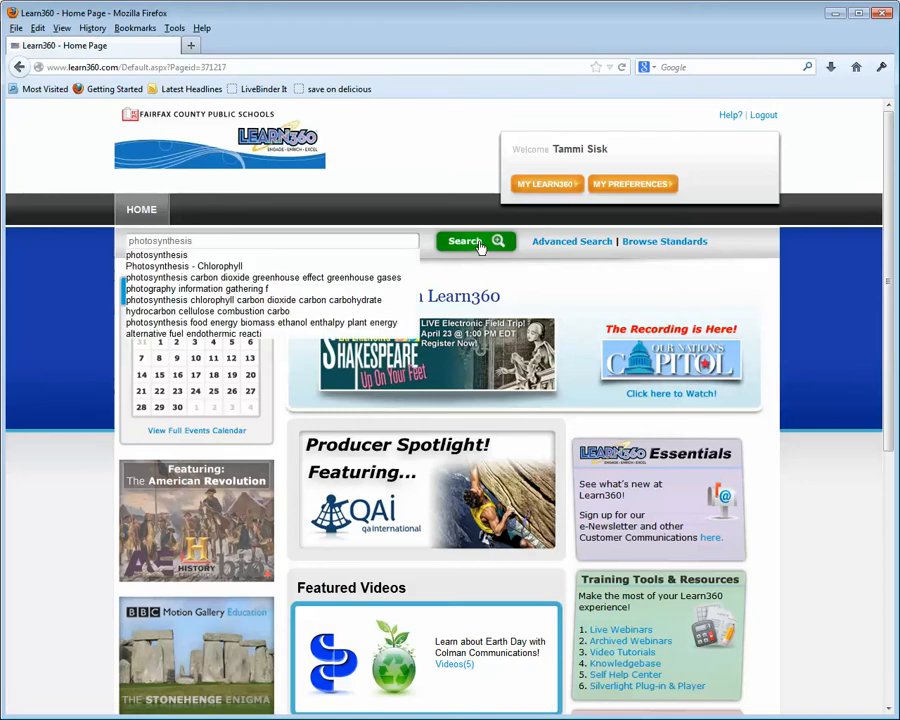
pyautogui.click(476, 241)
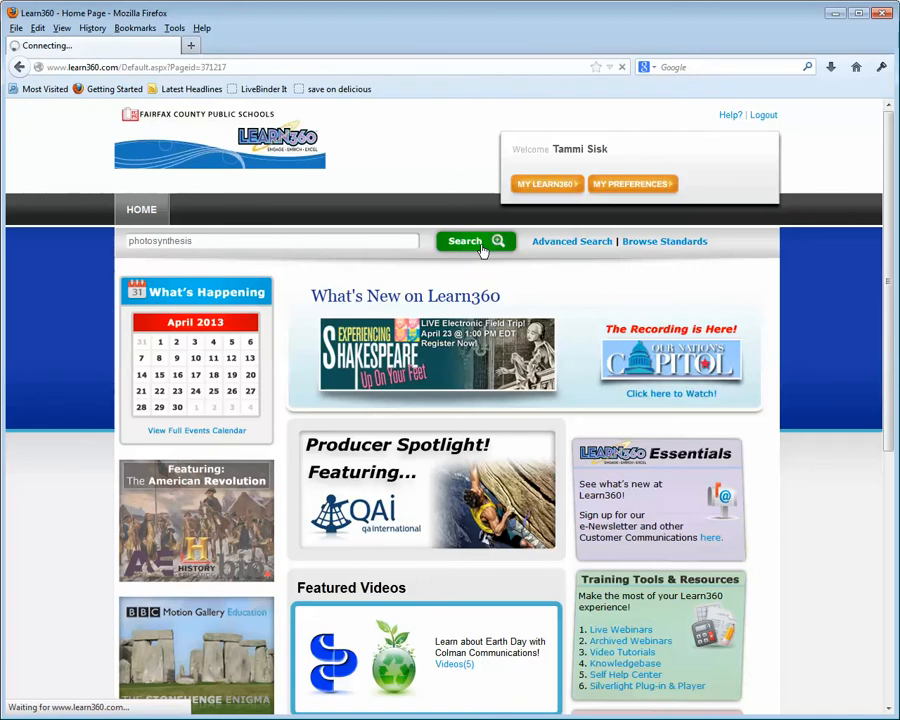
pyautogui.click(475, 241)
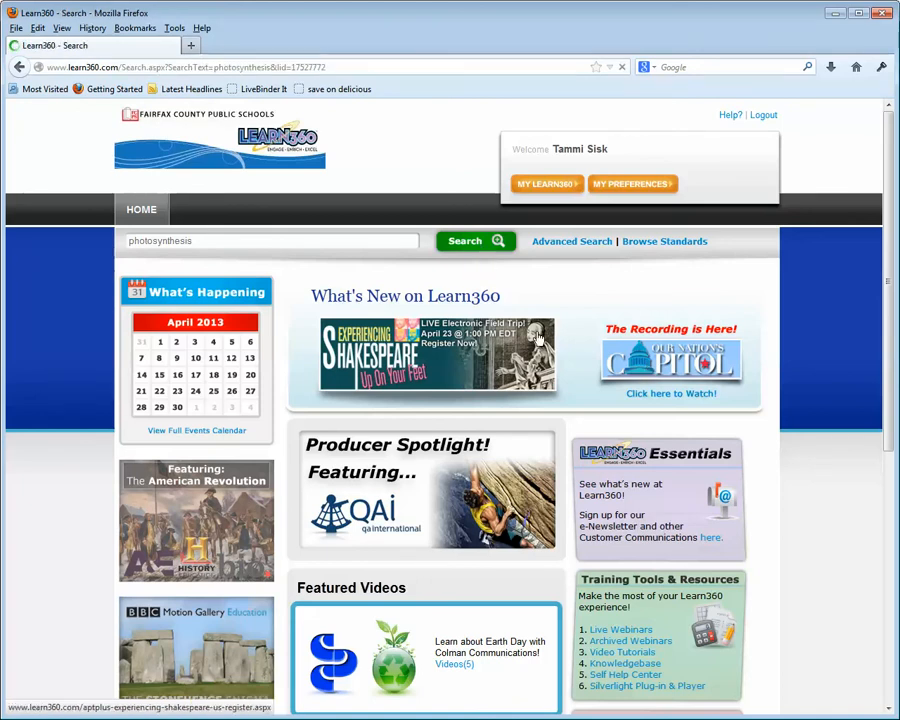
# Let the 134 photosynthesis results load with subject, grade and media format filters.
pyautogui.click(475, 241)
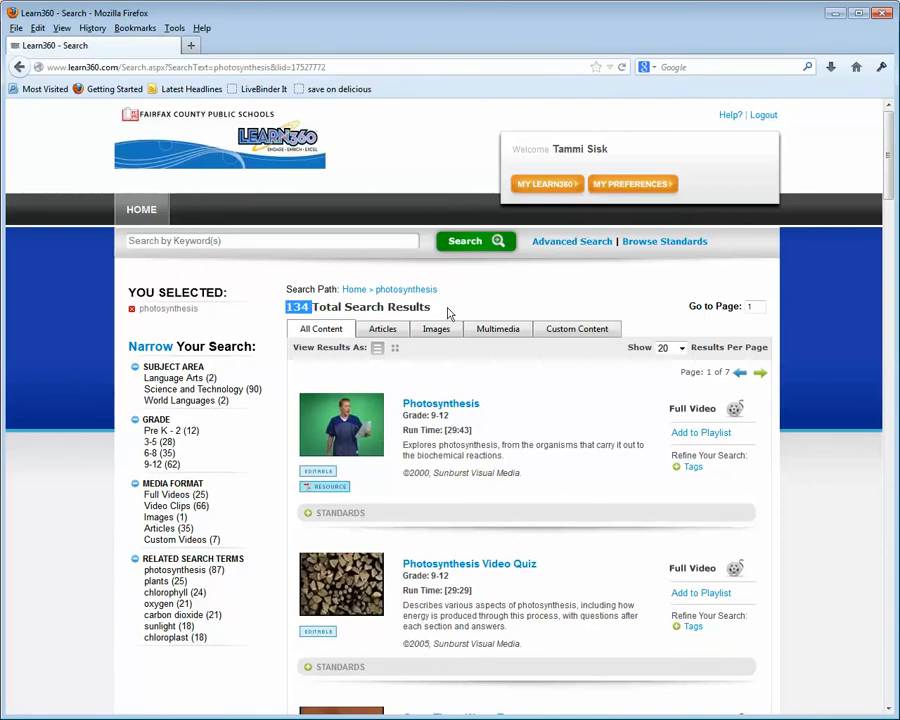
pyautogui.moveTo(187, 281)
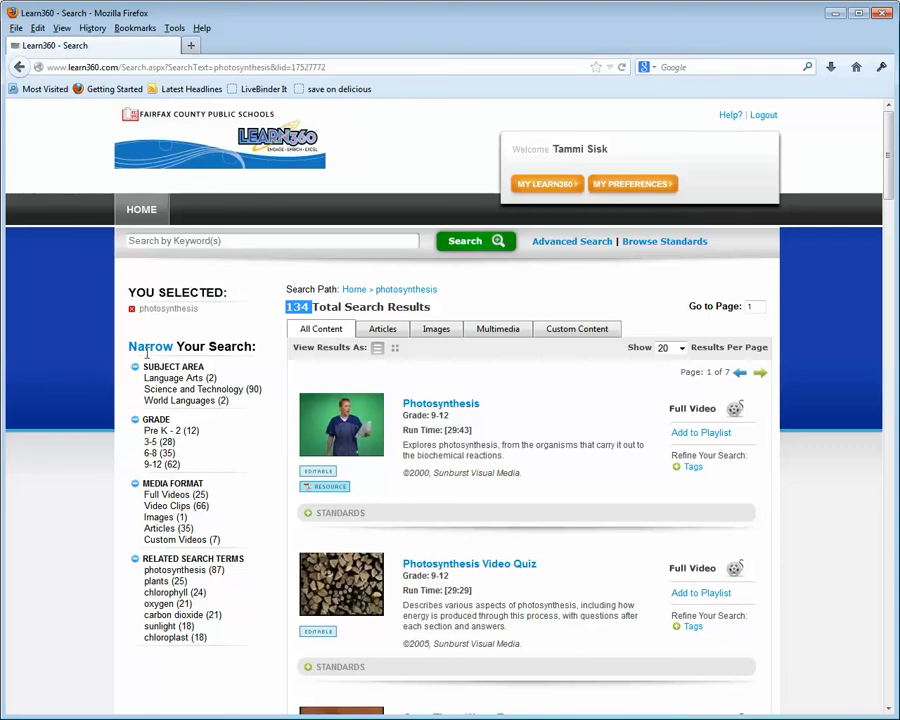
pyautogui.moveTo(250, 362)
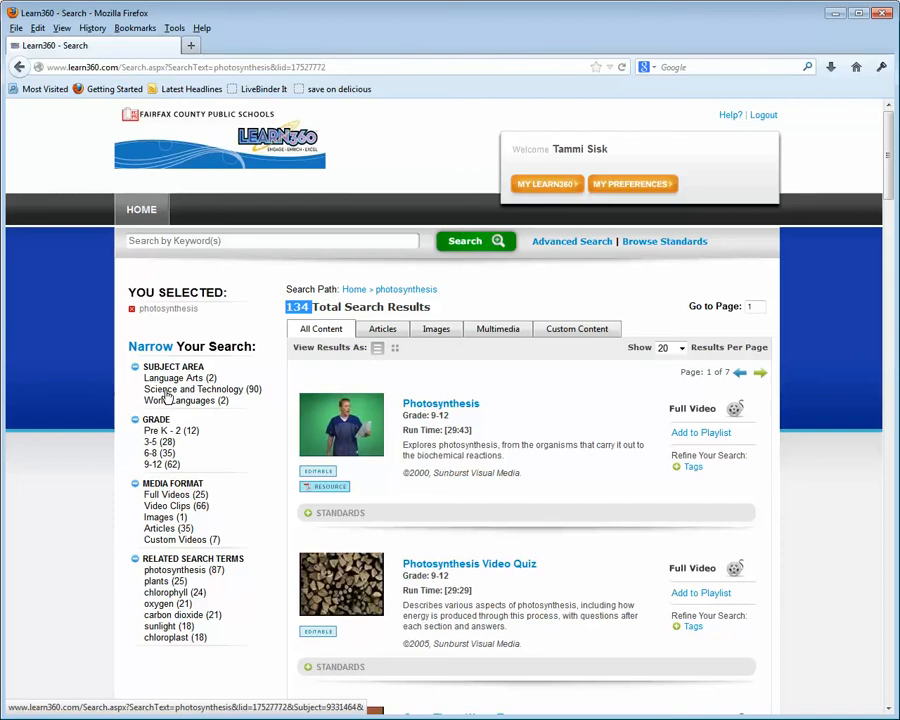
pyautogui.moveTo(254, 401)
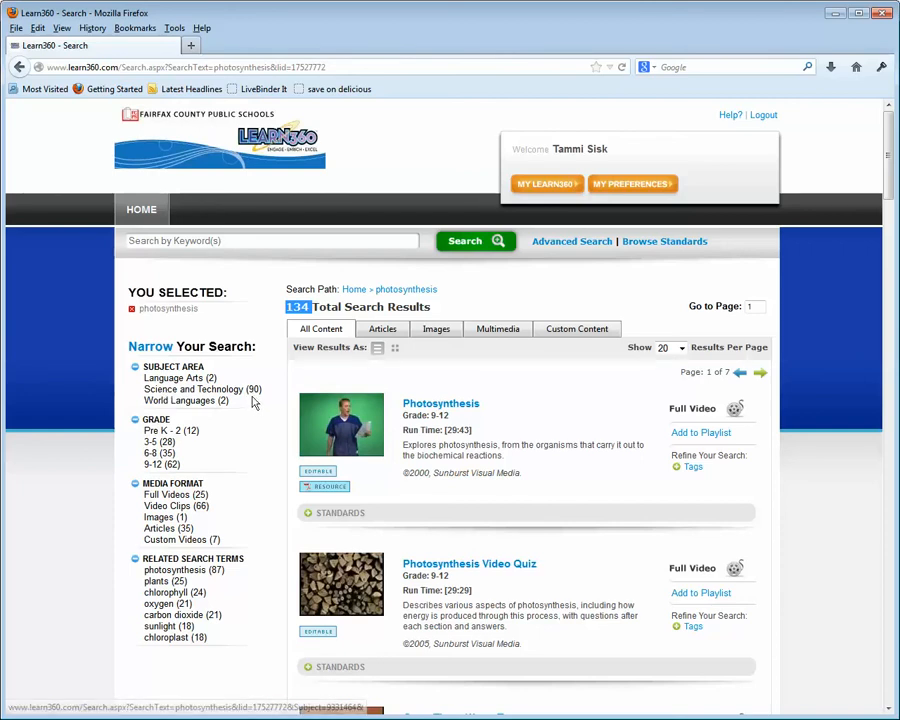
pyautogui.moveTo(195, 390)
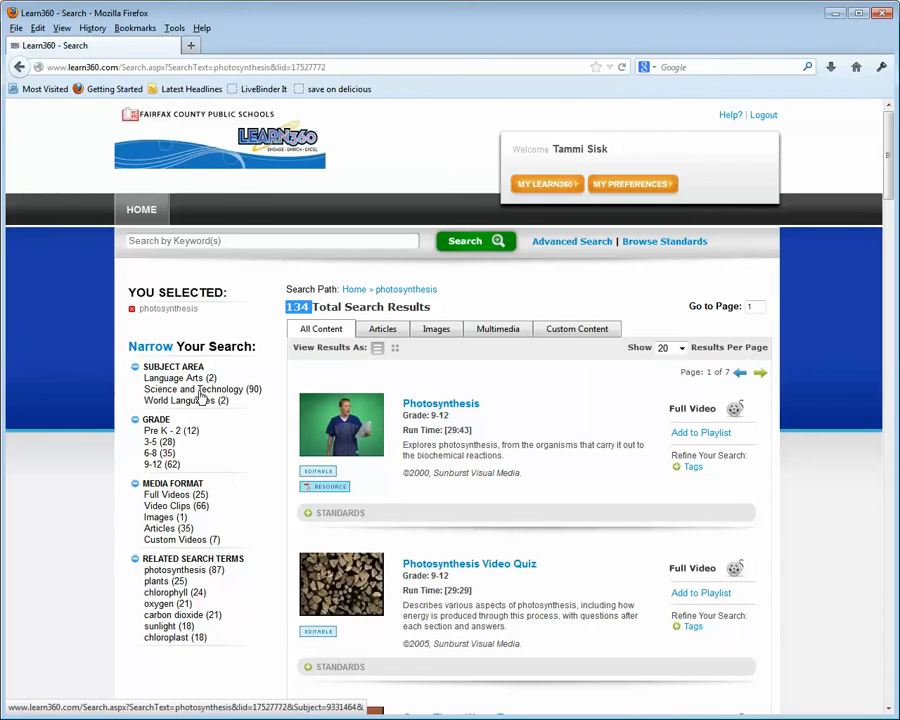
# Filter the photosynthesis results to Science and Technology, leaving 90 results.
pyautogui.click(193, 389)
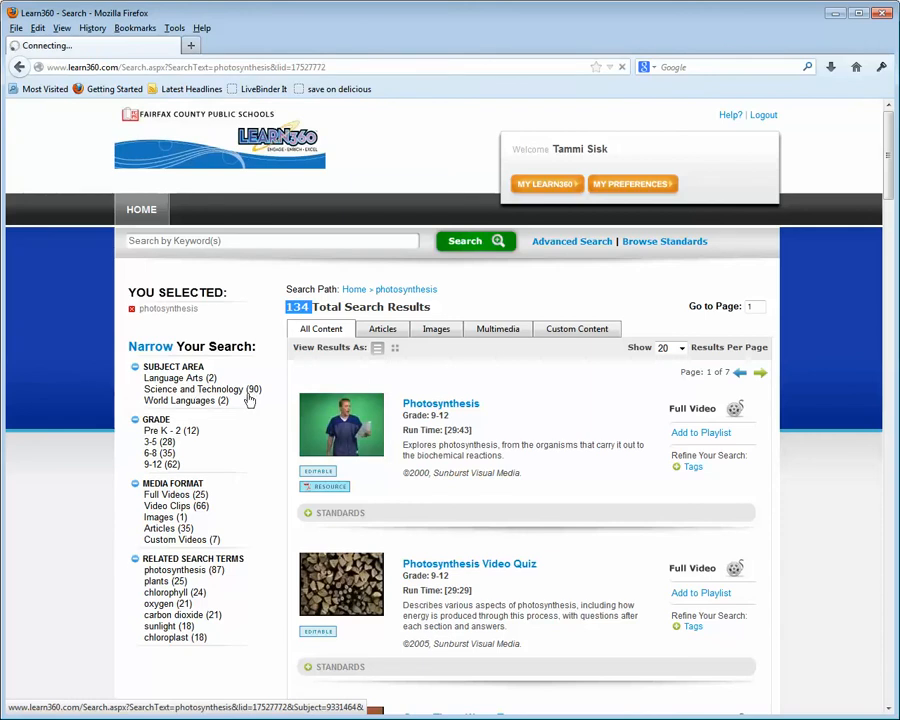
pyautogui.click(193, 389)
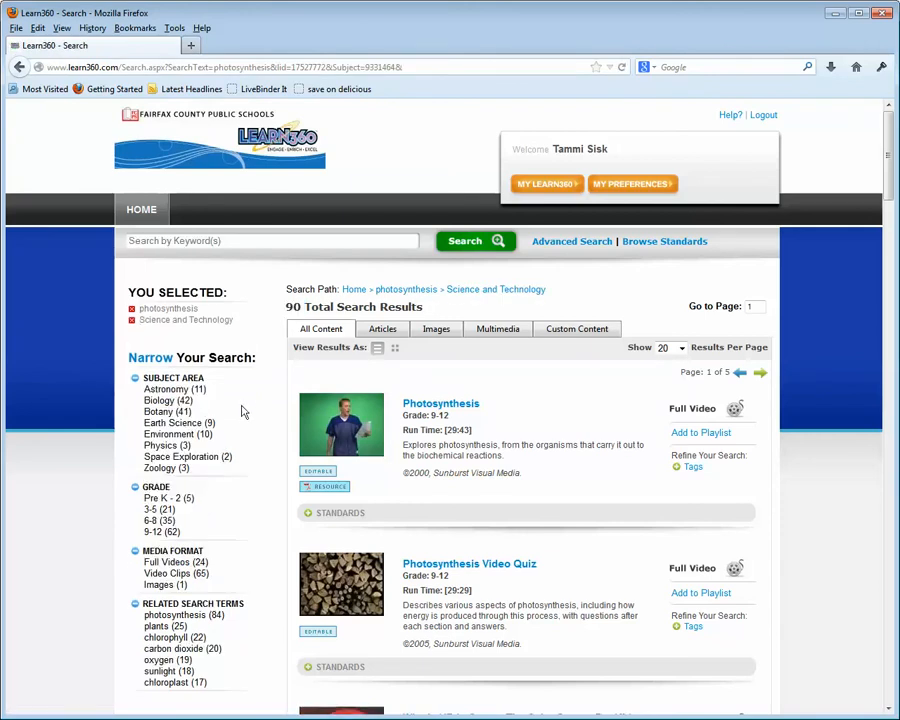
pyautogui.scroll(-3)
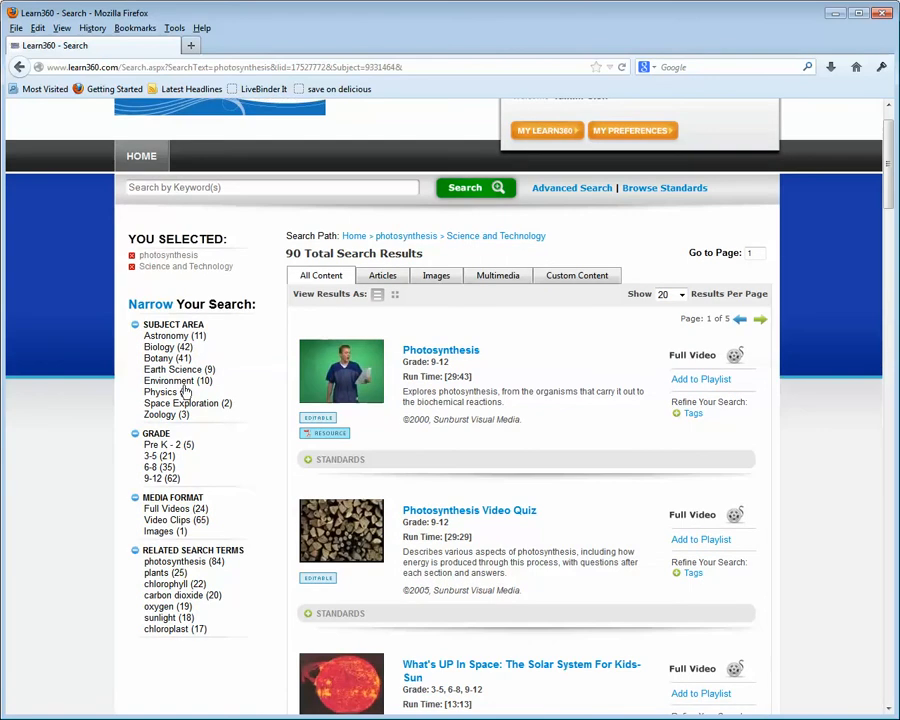
pyautogui.moveTo(166, 414)
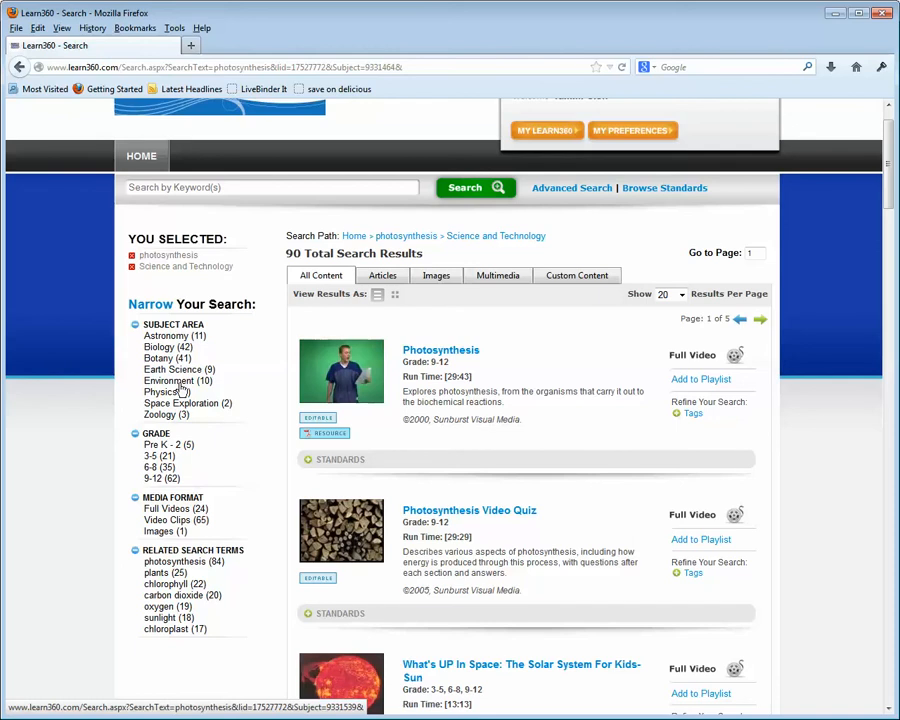
pyautogui.moveTo(205, 391)
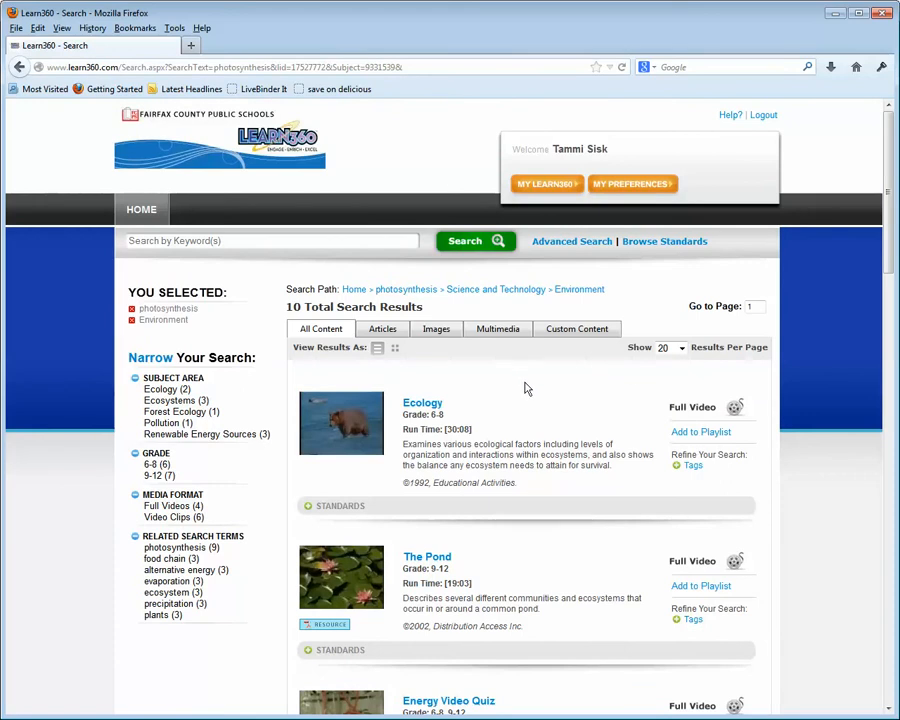
# Scroll through the 10 Environment results, such as Ecology and The Pond, then back up.
pyautogui.scroll(-3)
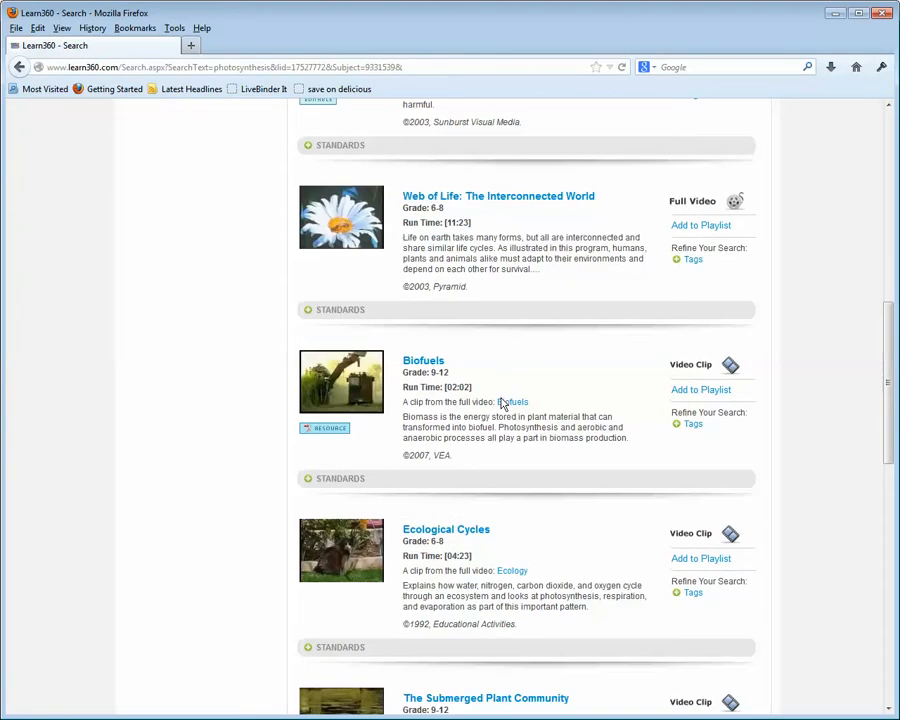
pyautogui.scroll(3)
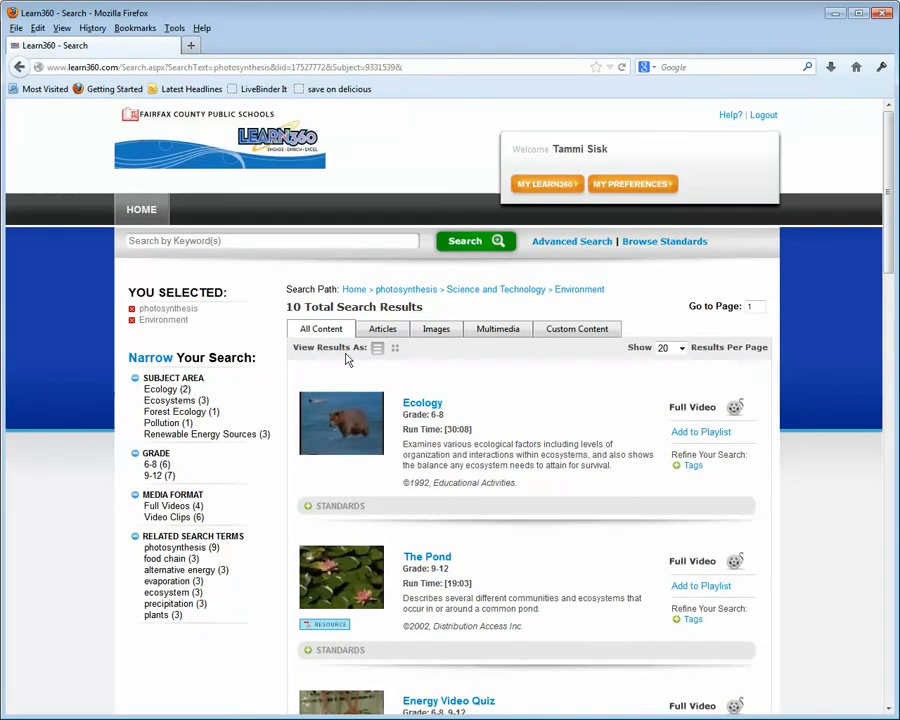
pyautogui.scroll(-3)
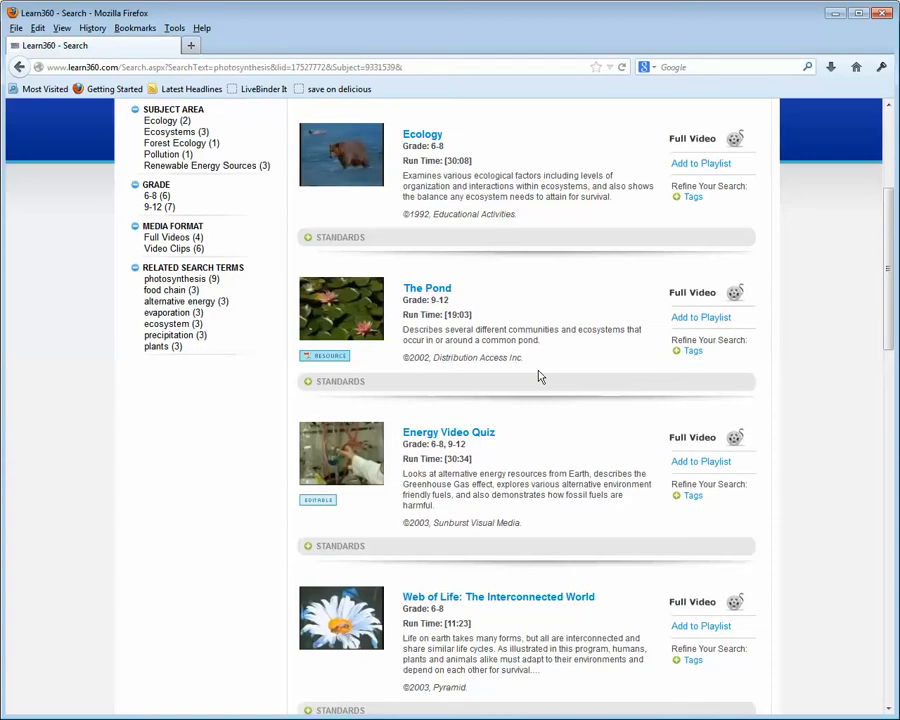
pyautogui.scroll(-3)
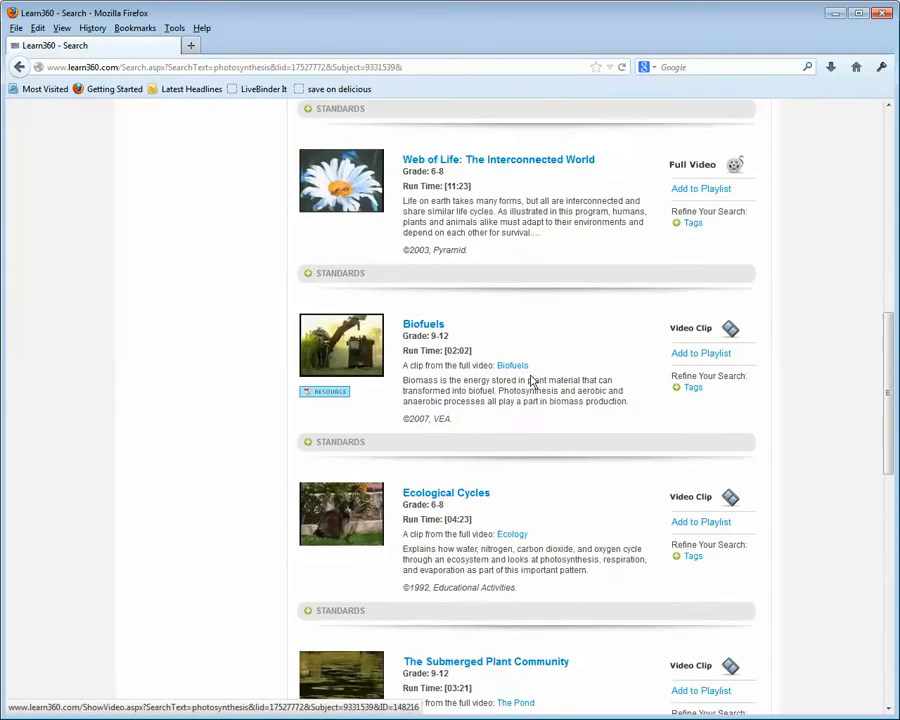
pyautogui.scroll(3)
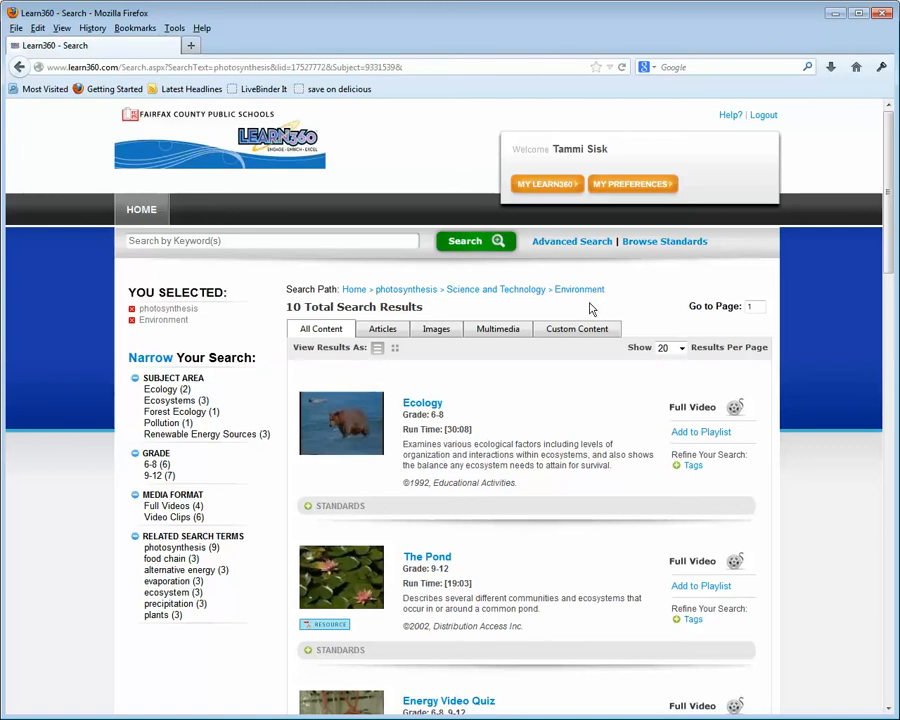
pyautogui.moveTo(248, 338)
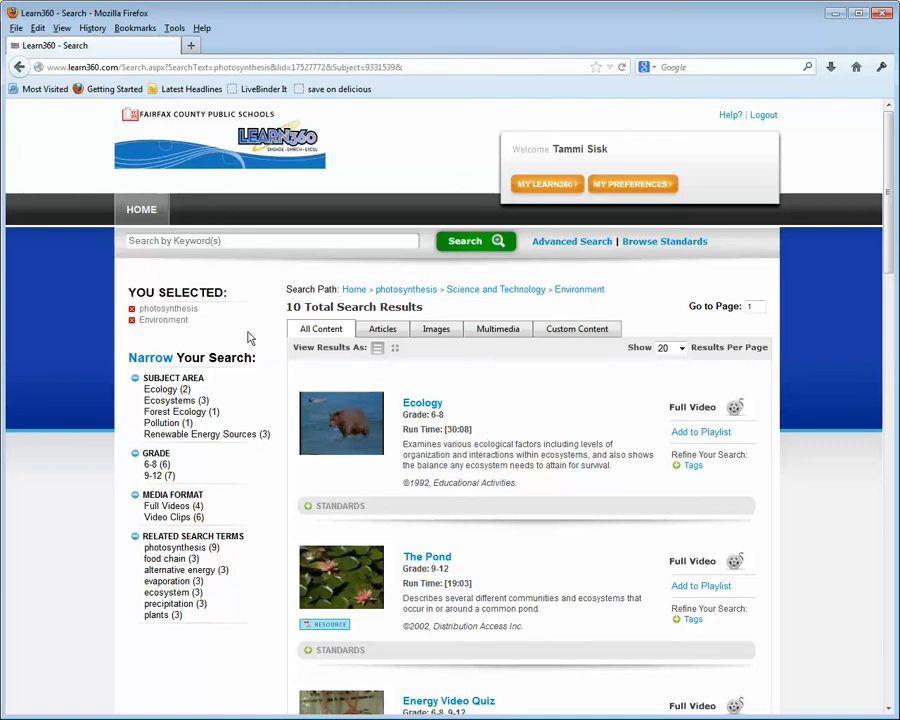
pyautogui.moveTo(222, 342)
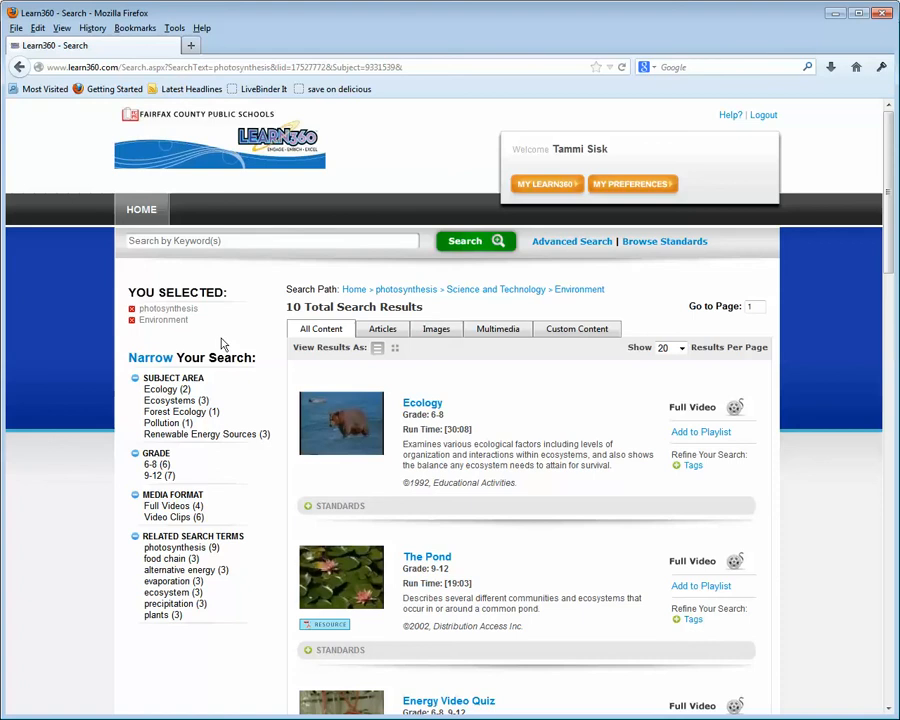
pyautogui.moveTo(153, 338)
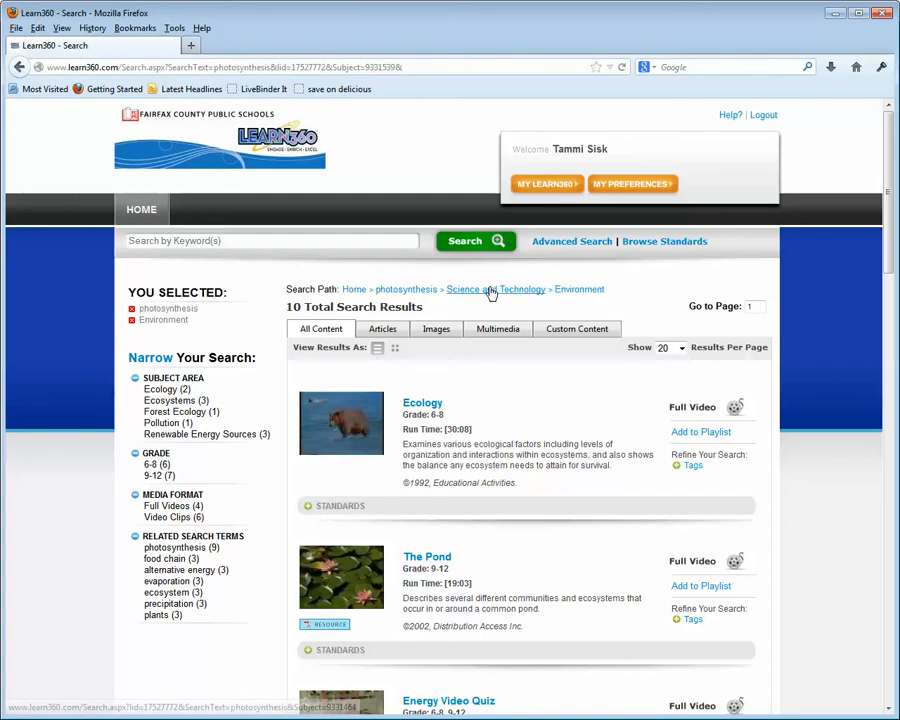
pyautogui.moveTo(490, 293)
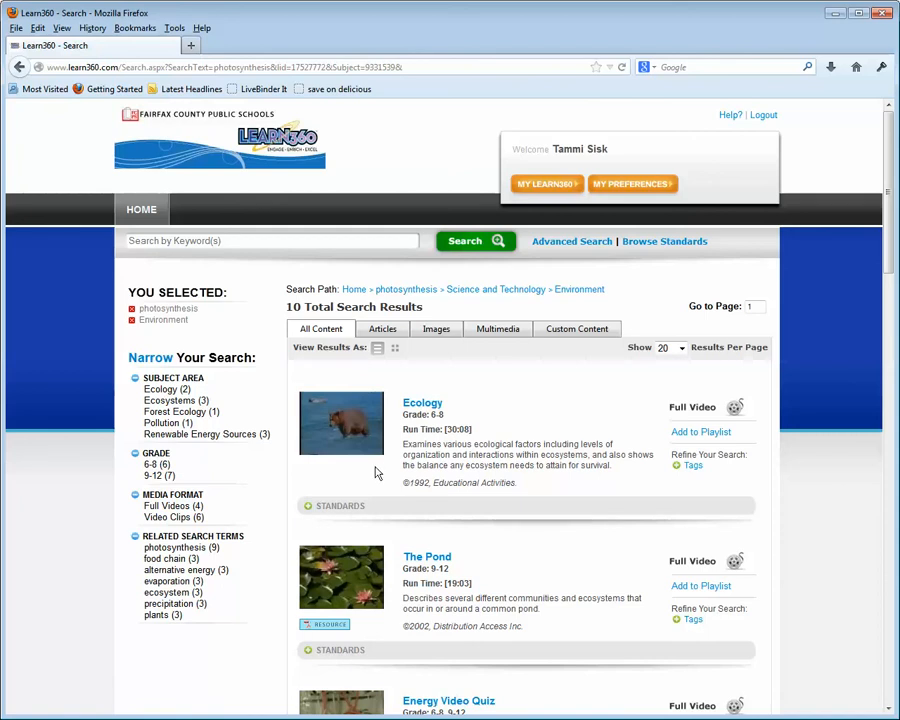
pyautogui.moveTo(530, 427)
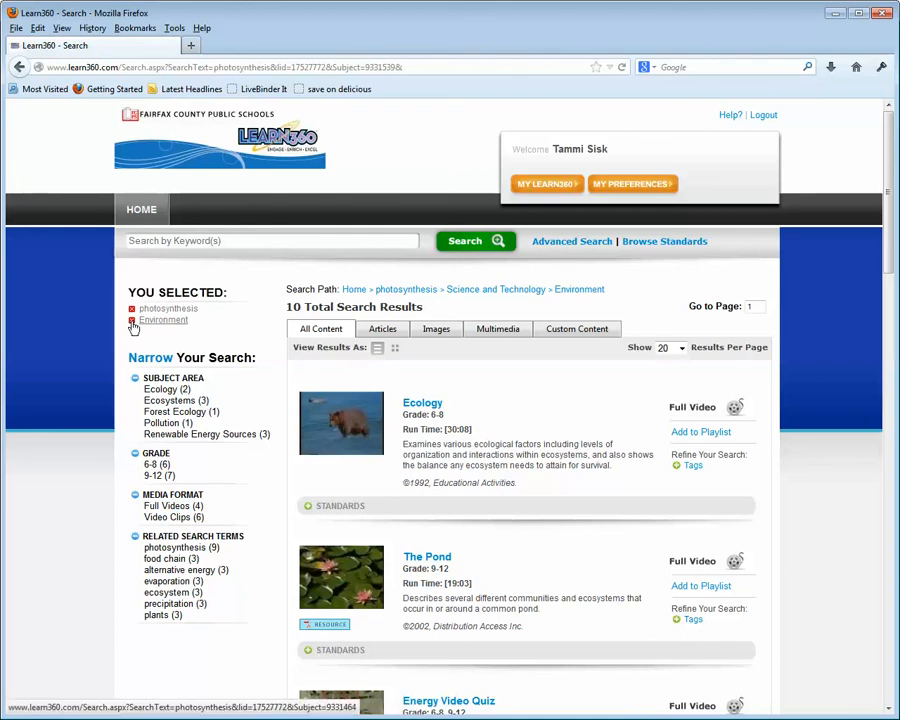
# Remove the Environment and Science and Technology filters, restoring all 134 results.
pyautogui.click(131, 320)
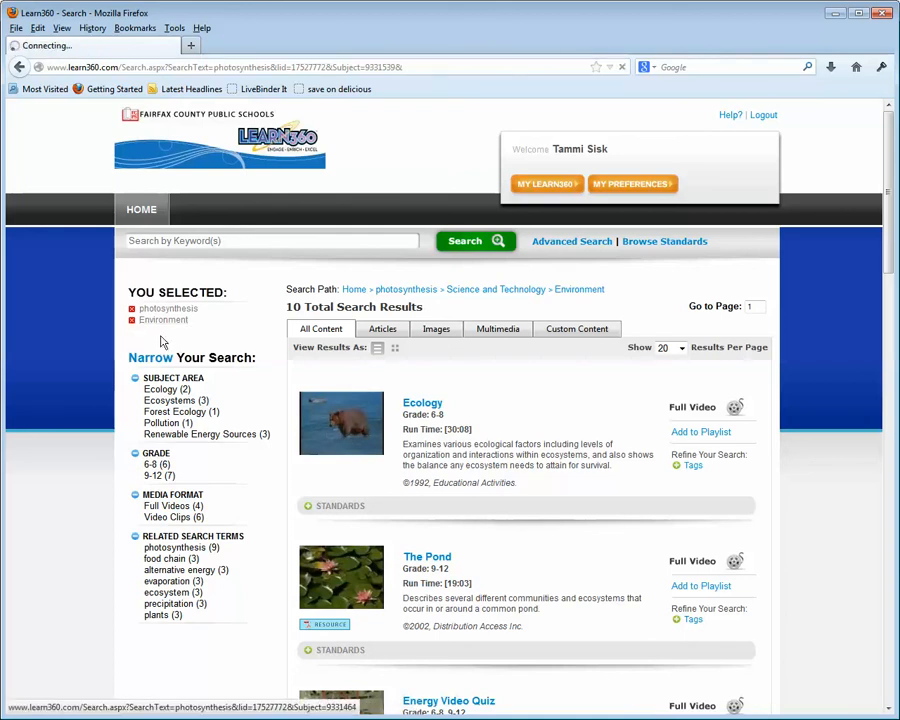
pyautogui.click(131, 320)
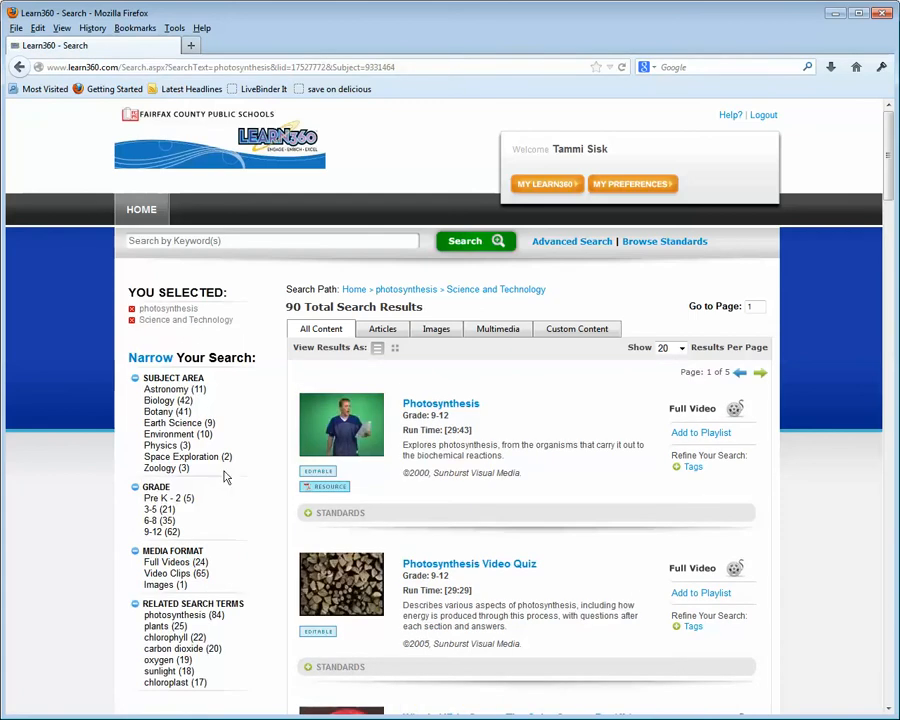
pyautogui.scroll(-3)
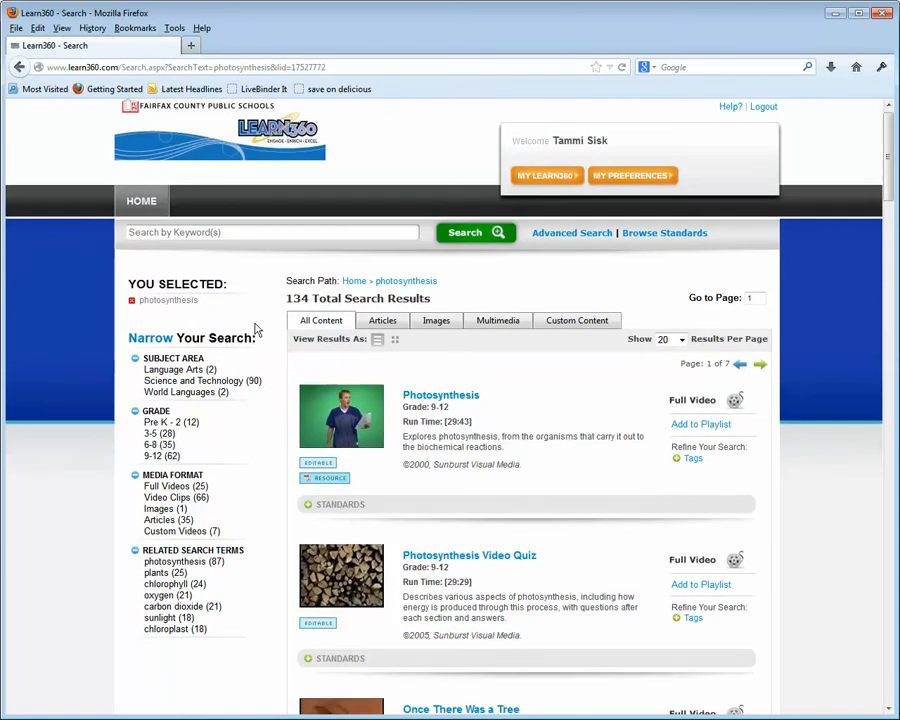
pyautogui.scroll(-3)
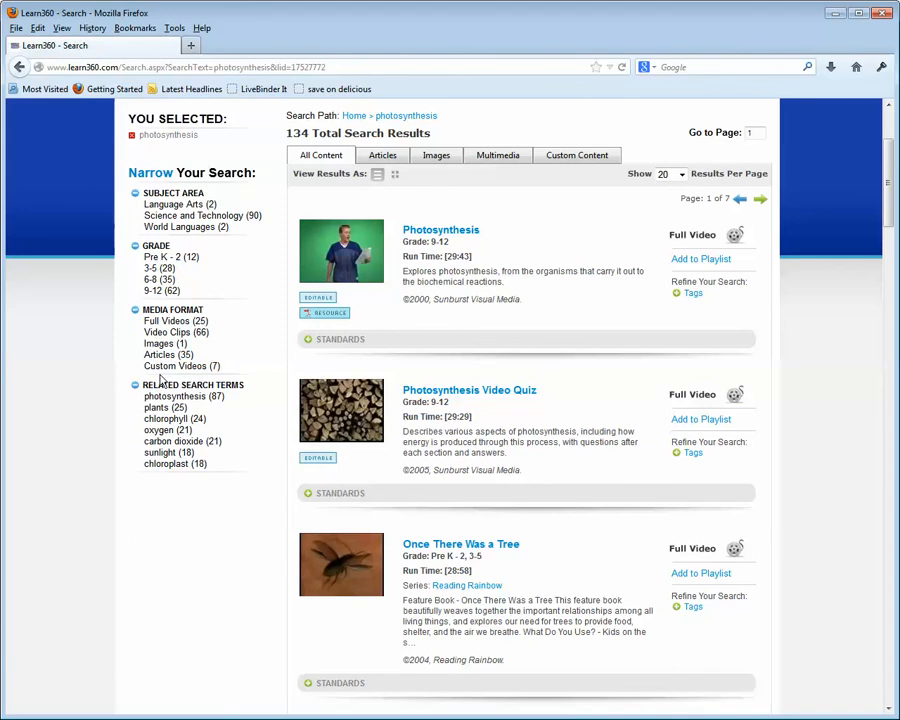
pyautogui.moveTo(165, 378)
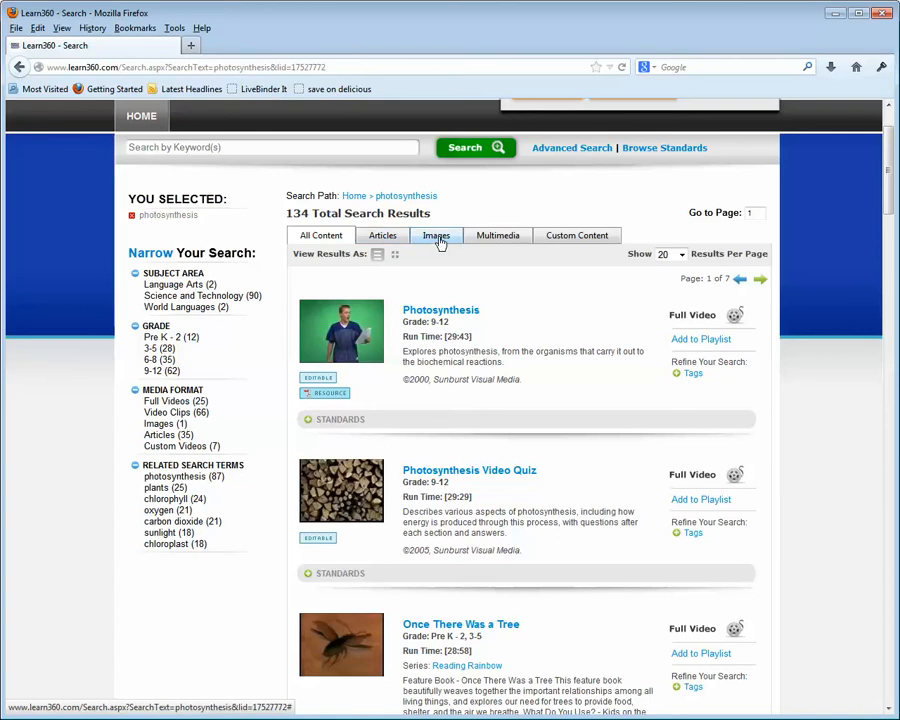
pyautogui.moveTo(505, 250)
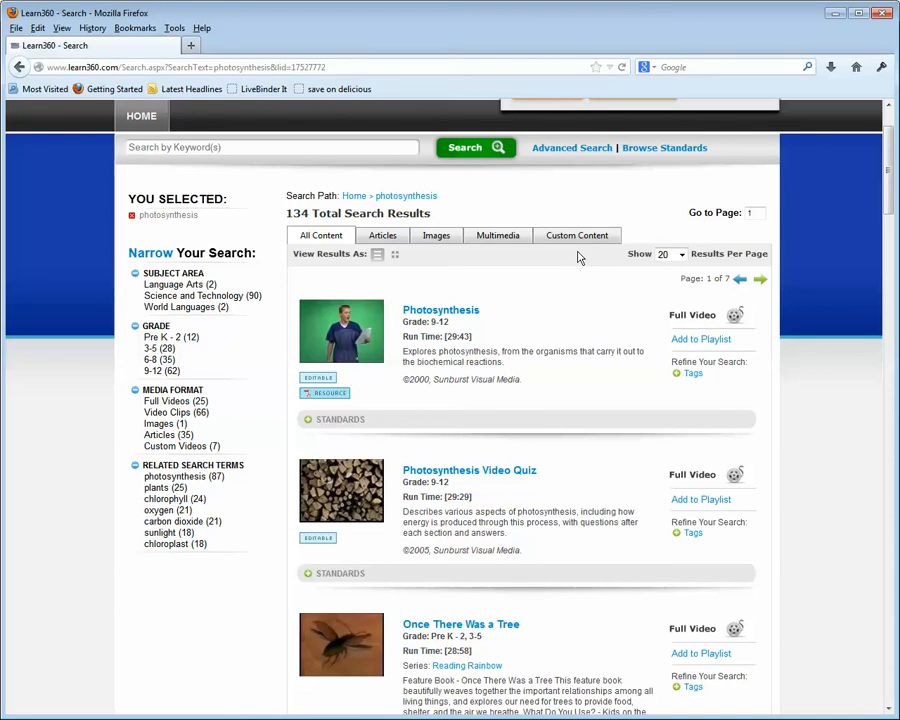
pyautogui.moveTo(580, 260)
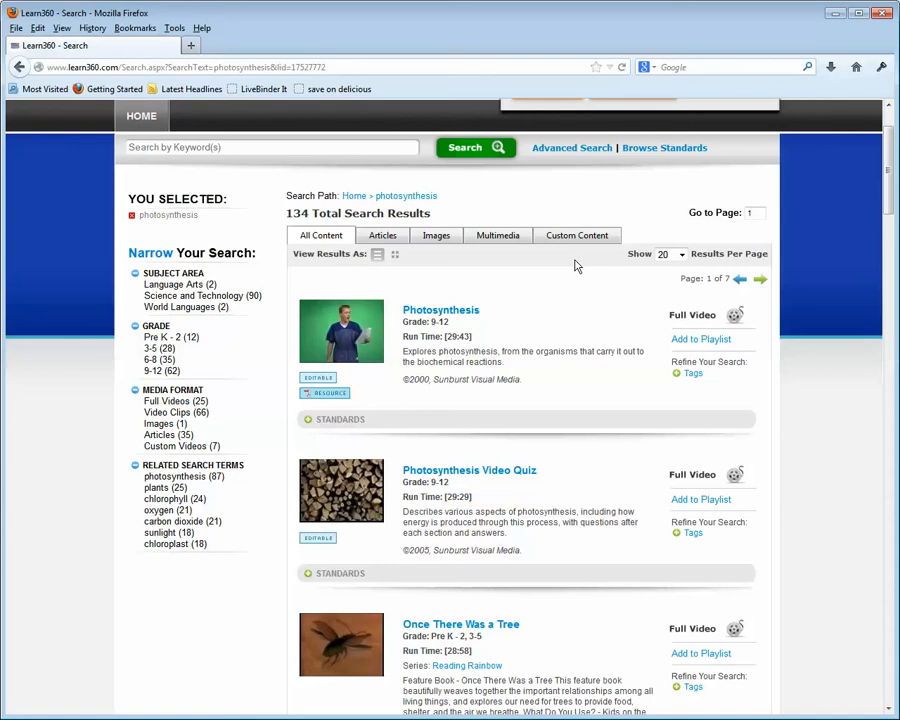
pyautogui.moveTo(577, 270)
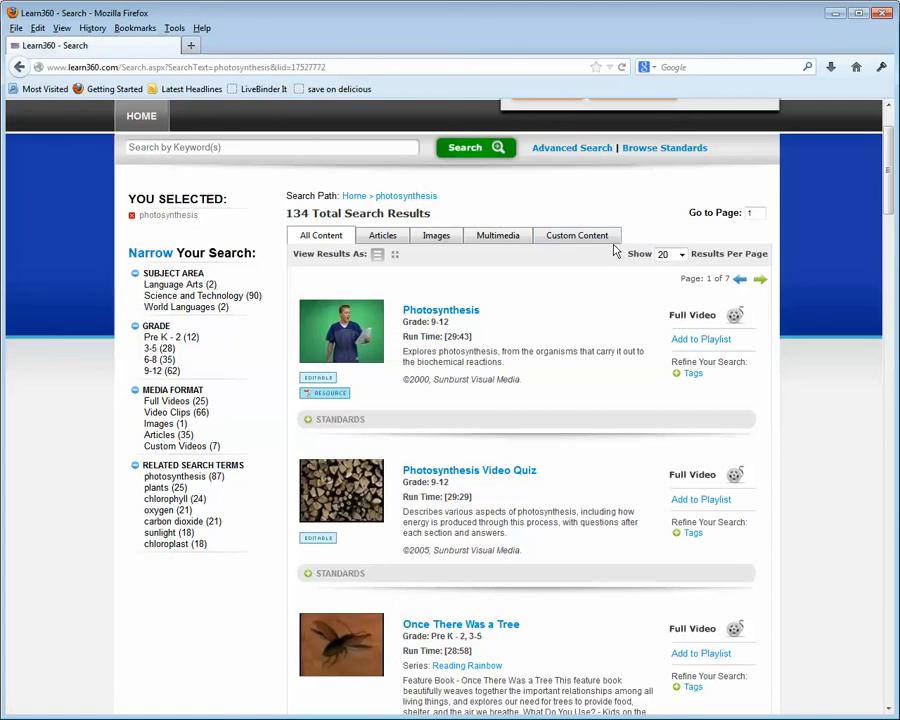
# Show only the 7 custom content results and display them in grid view.
pyautogui.click(576, 235)
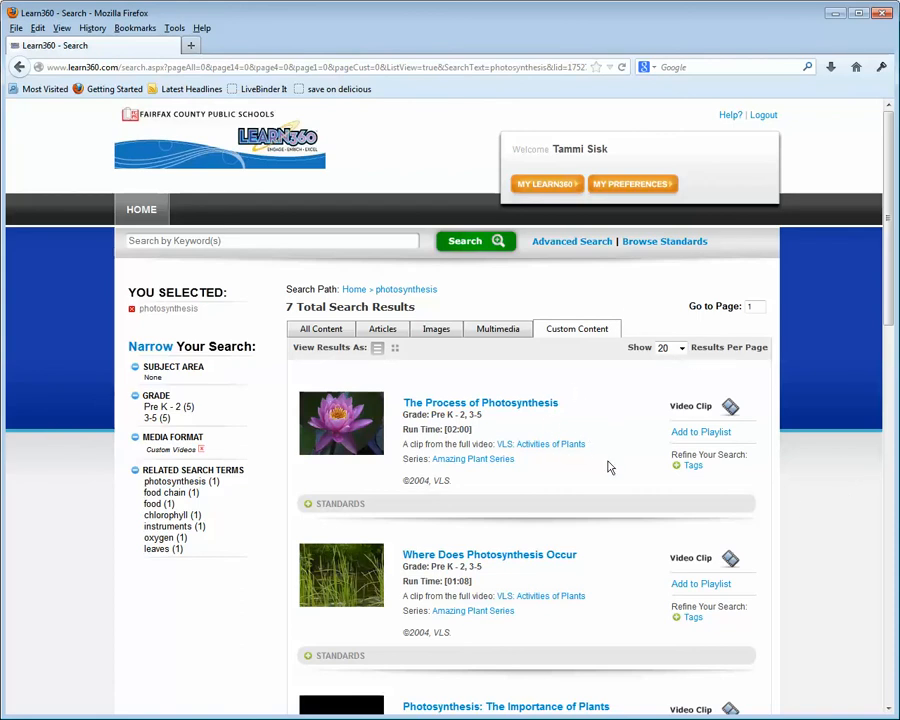
pyautogui.scroll(-3)
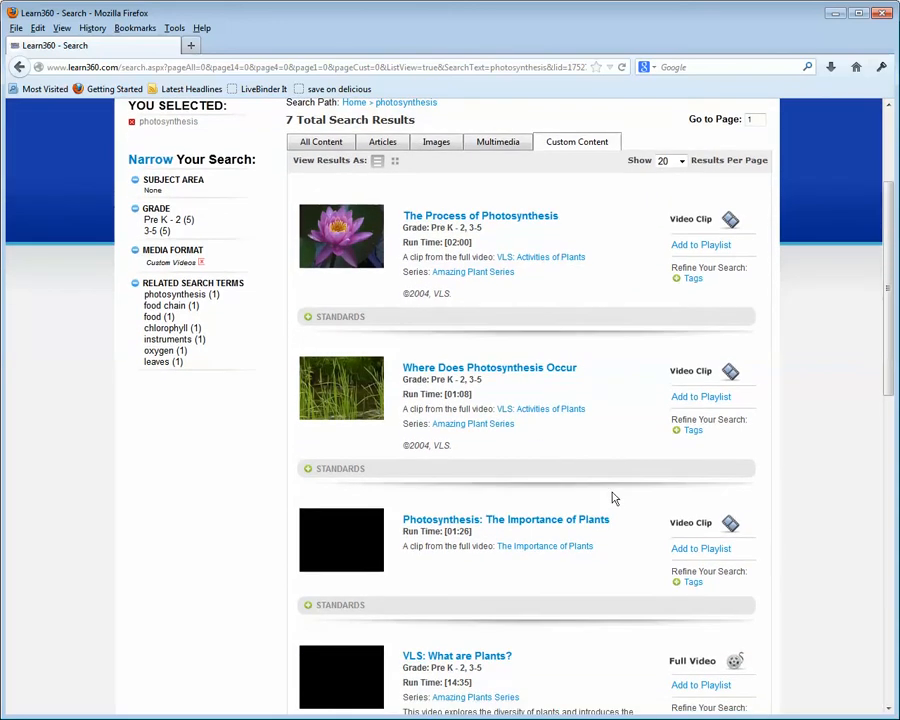
pyautogui.scroll(-3)
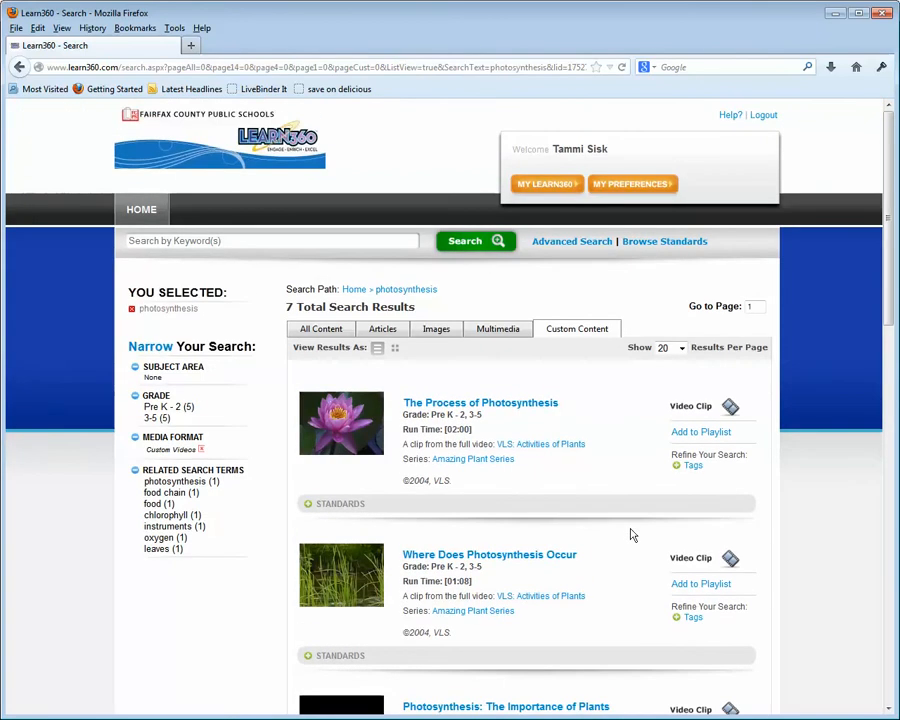
pyautogui.moveTo(583, 364)
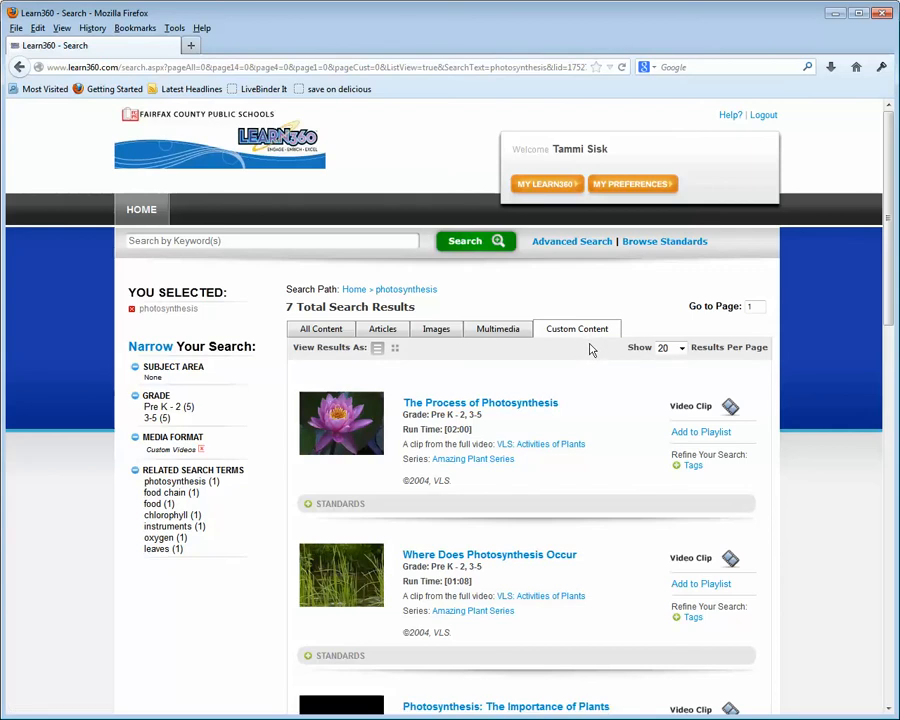
pyautogui.moveTo(645, 530)
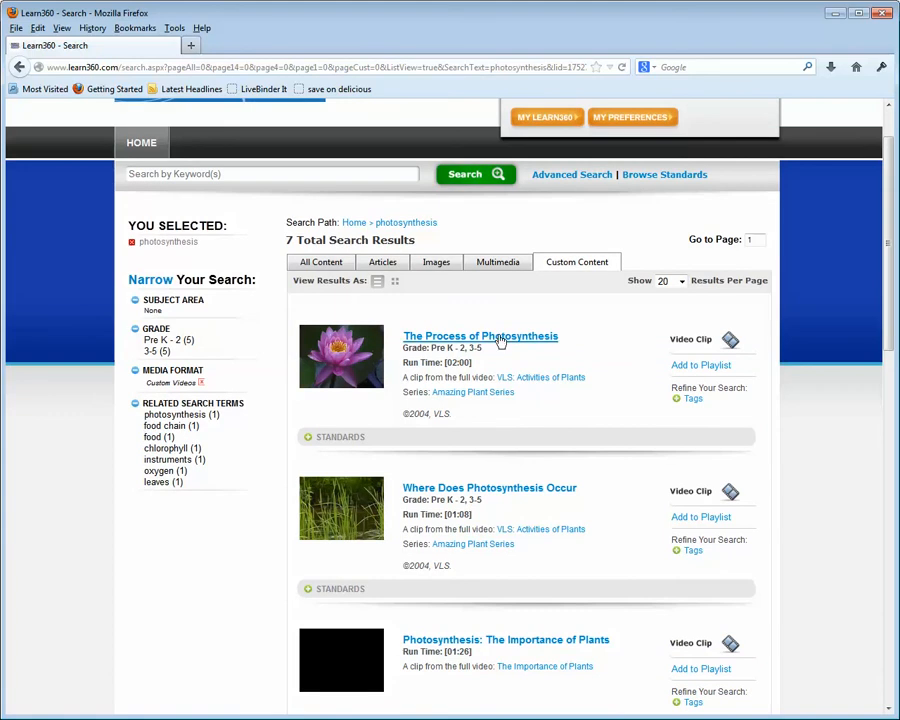
pyautogui.moveTo(521, 307)
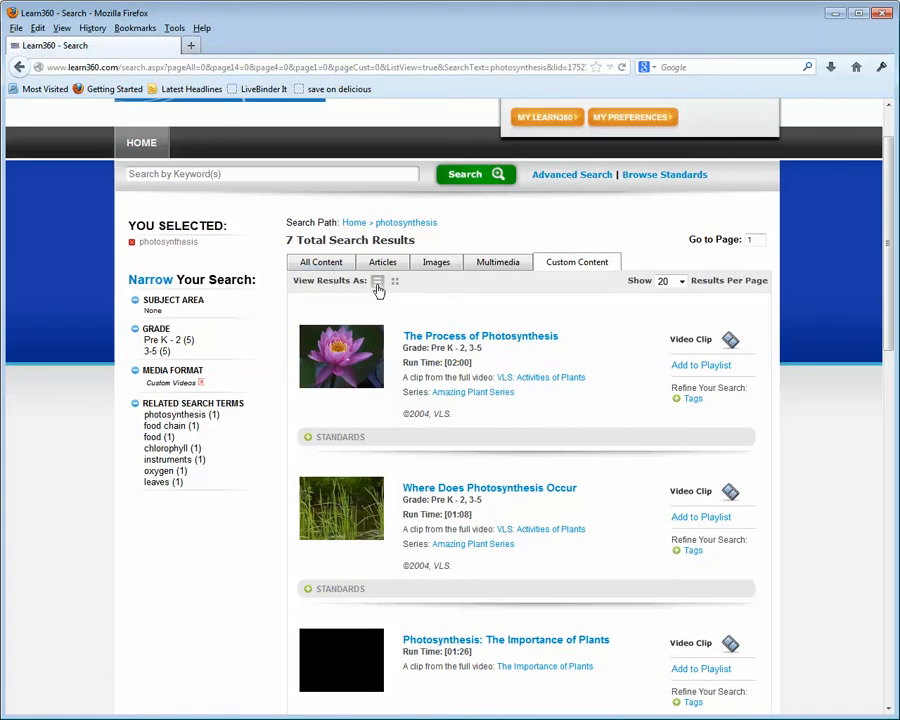
pyautogui.moveTo(378, 282)
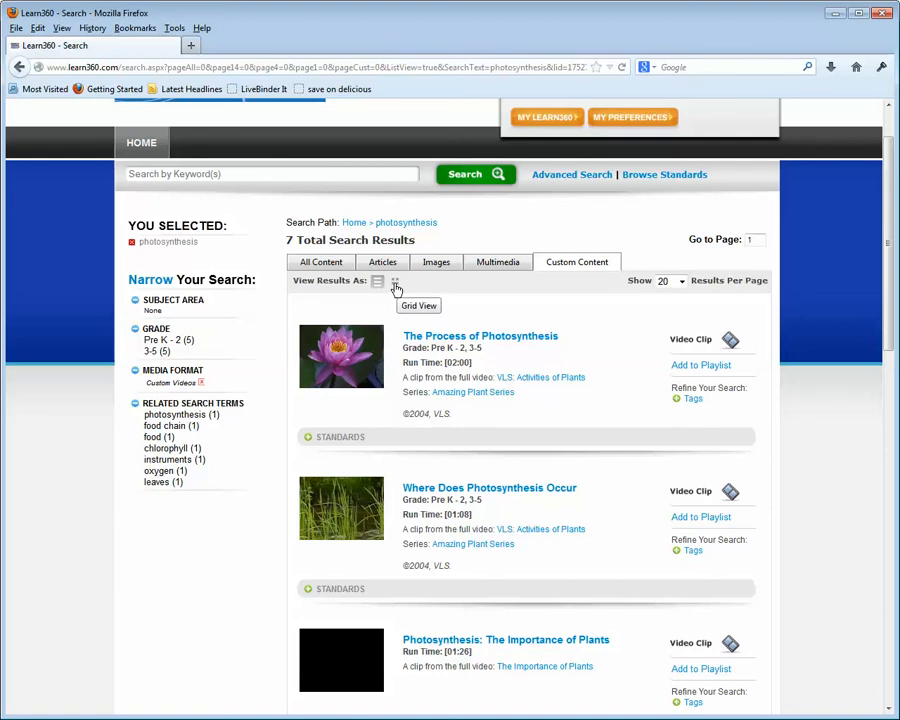
pyautogui.click(395, 281)
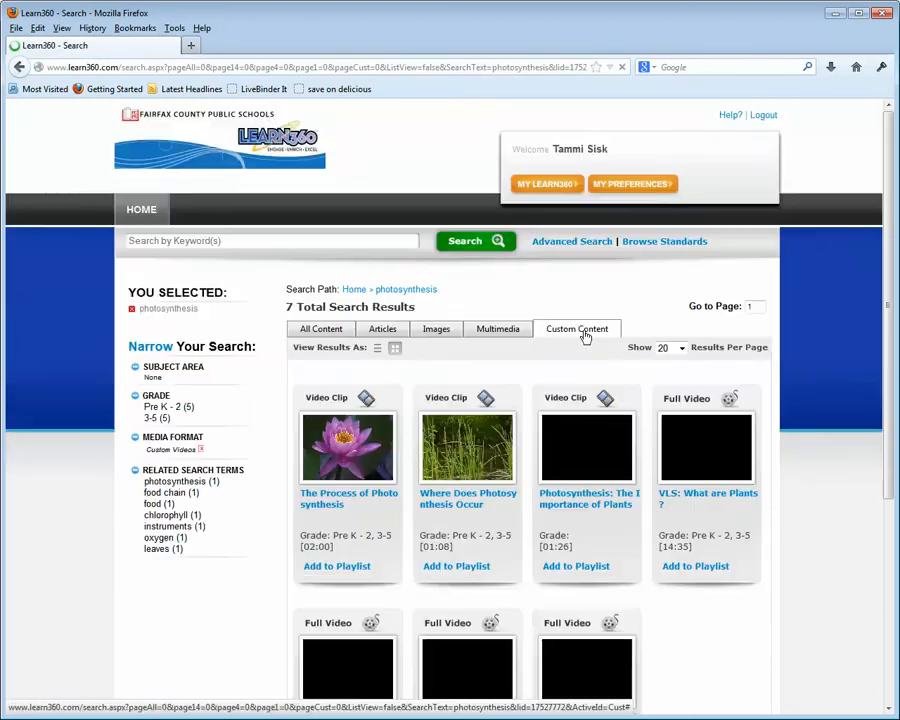
pyautogui.scroll(-3)
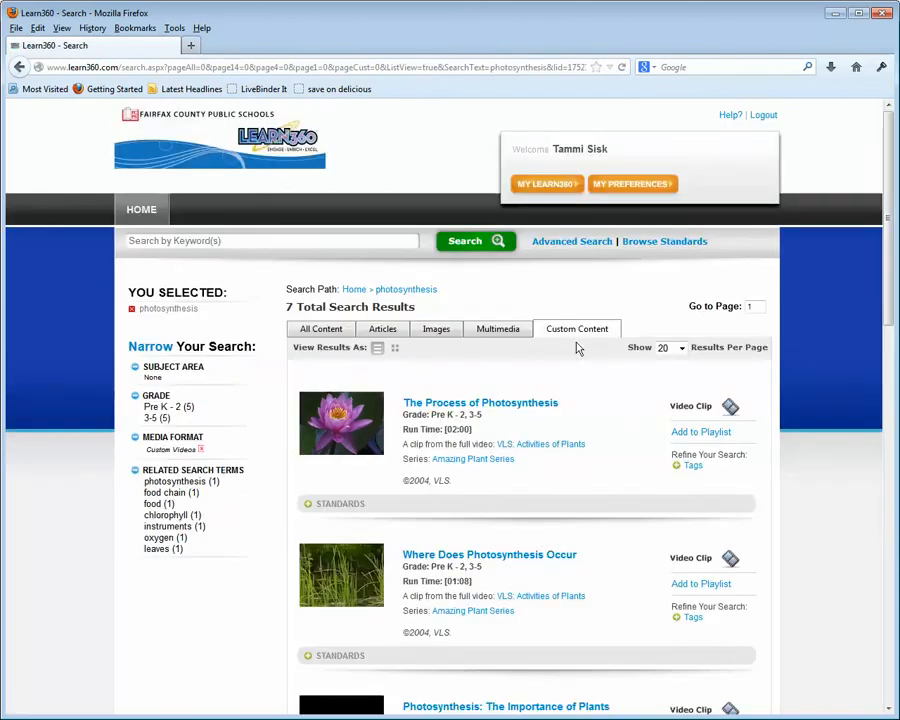
# Scroll the All Content list of 134 photosynthesis results.
pyautogui.scroll(-3)
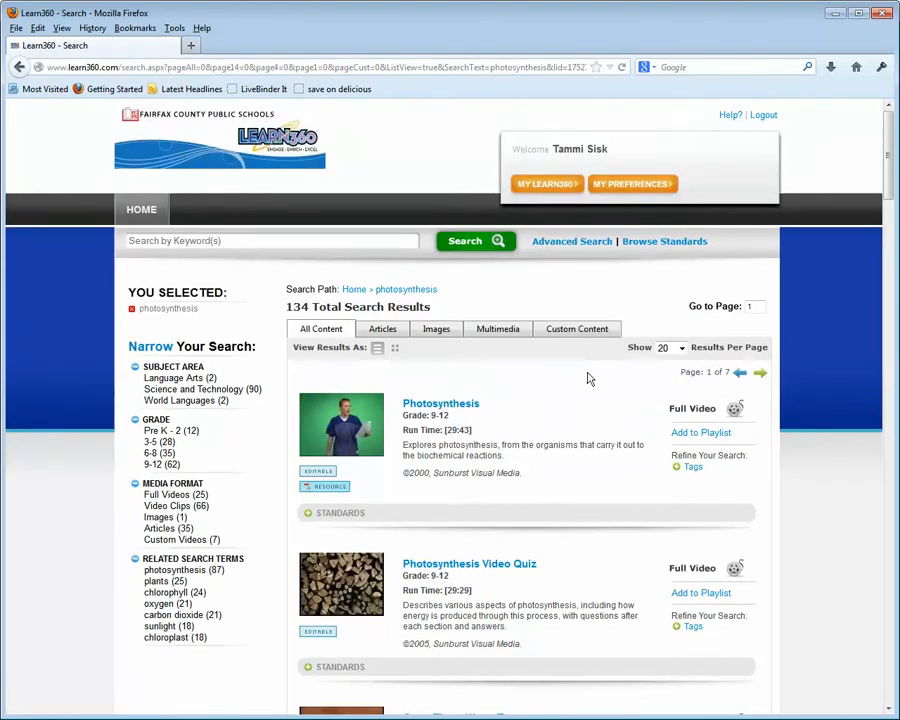
# Expand the Photosynthesis video's state standards, revealing BIO.2.d on energy flow.
pyautogui.scroll(-3)
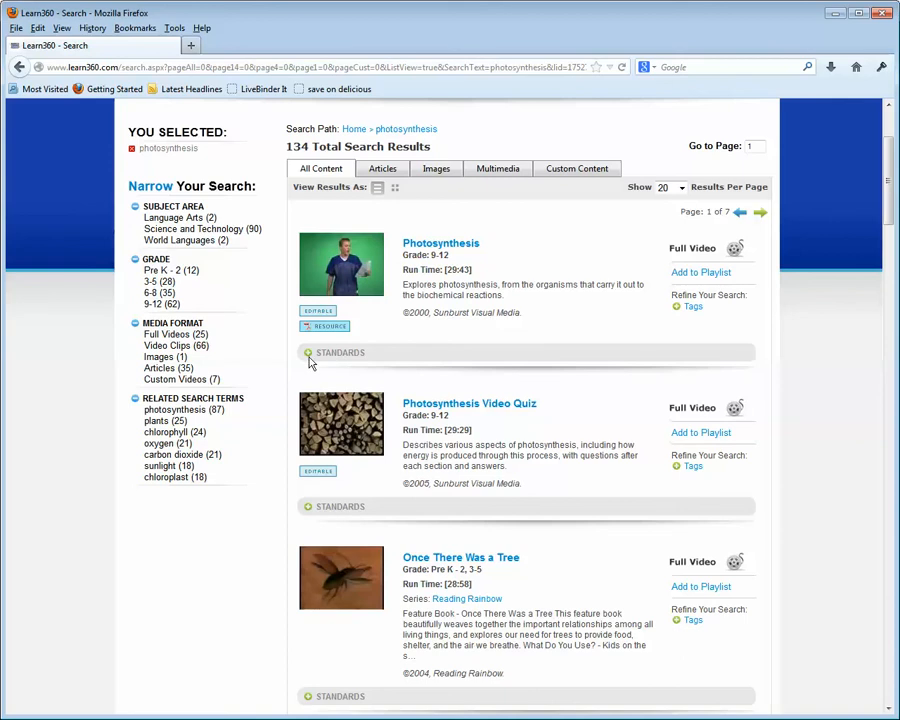
pyautogui.click(340, 352)
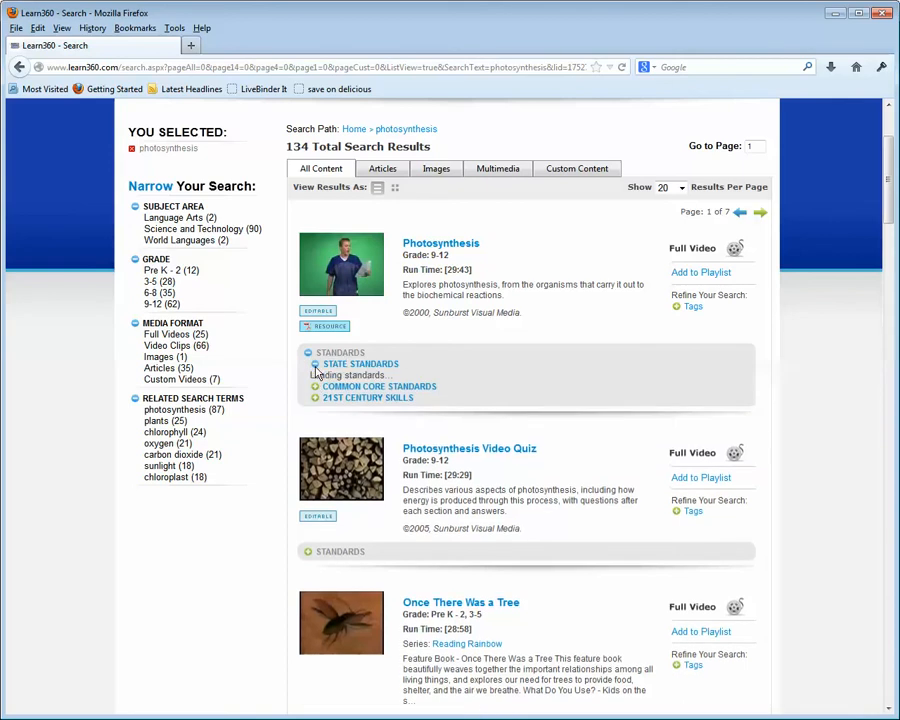
pyautogui.click(361, 363)
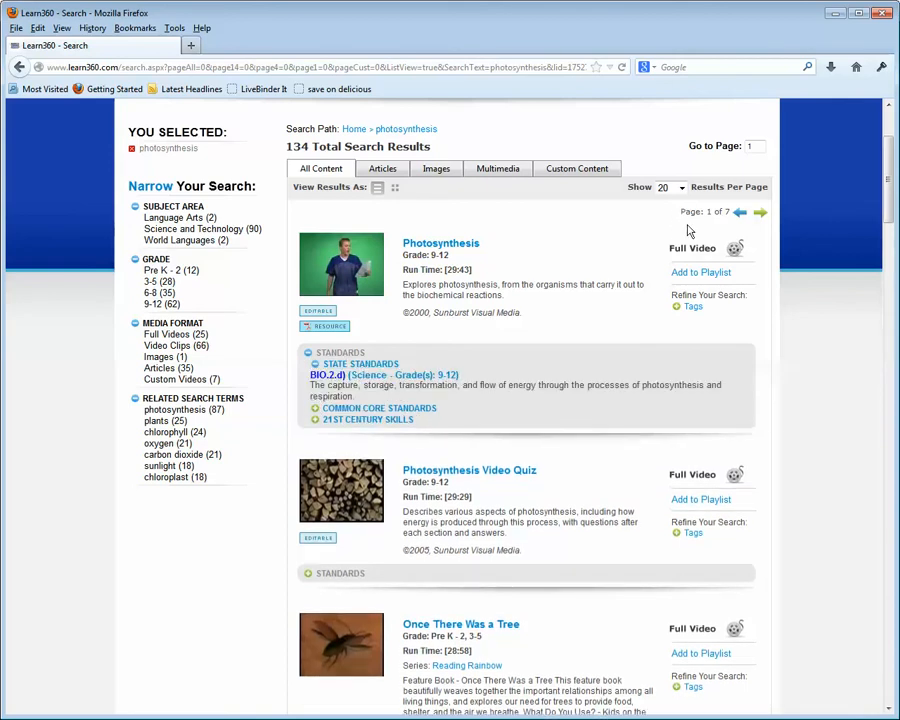
pyautogui.click(750, 146)
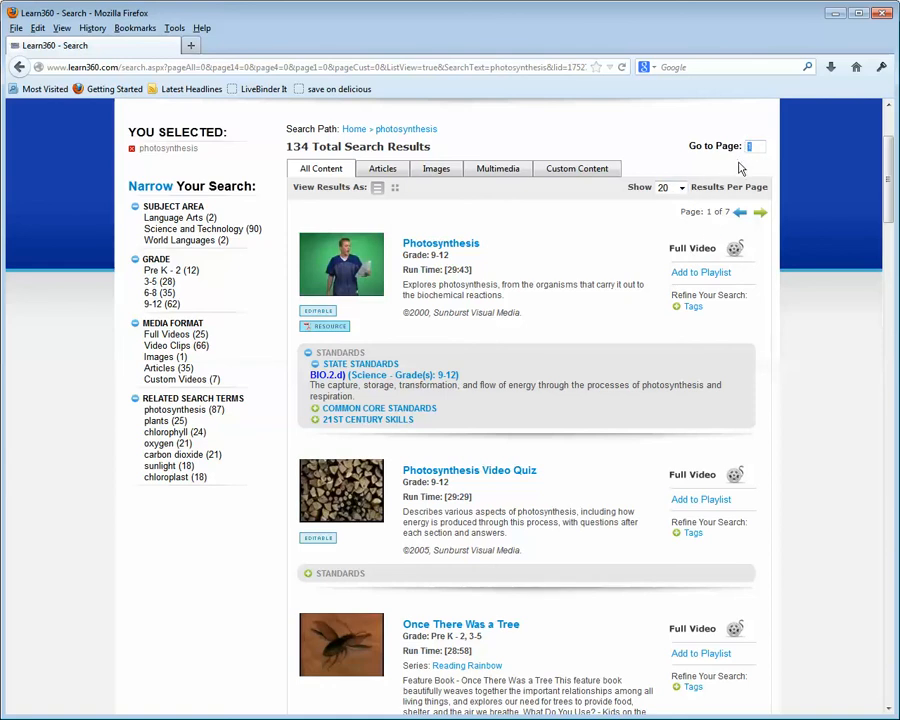
# Set 60 results per page and return to page 1 of 3.
pyautogui.write('3')
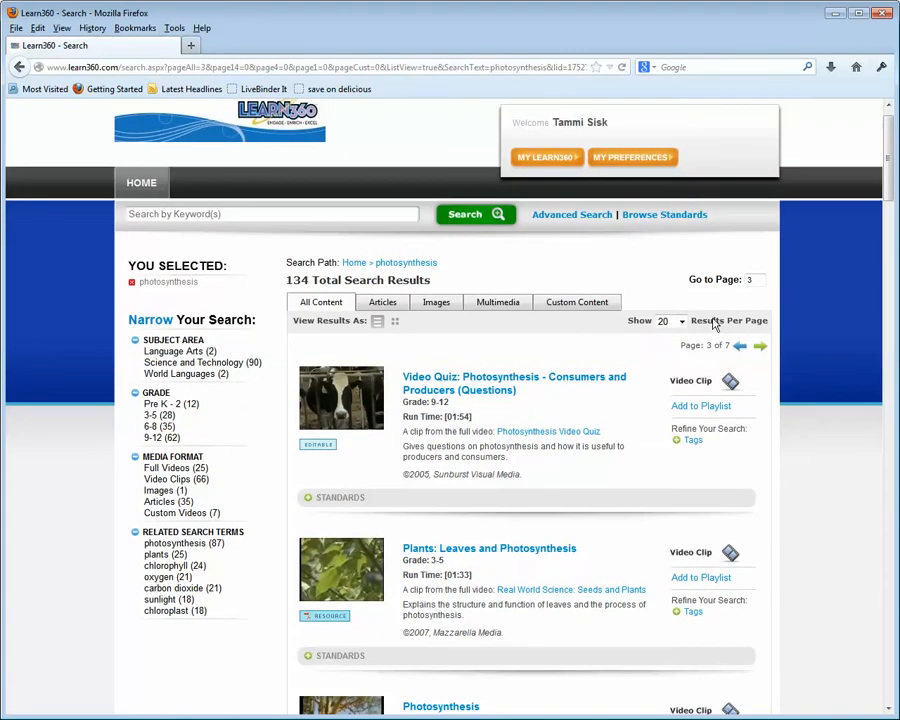
pyautogui.click(680, 240)
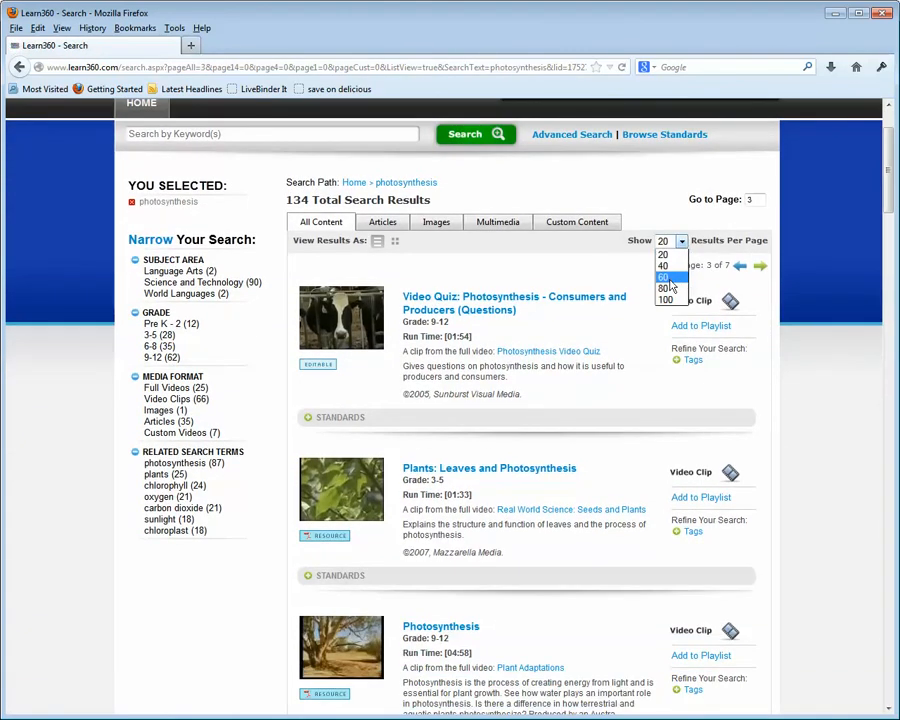
pyautogui.click(662, 276)
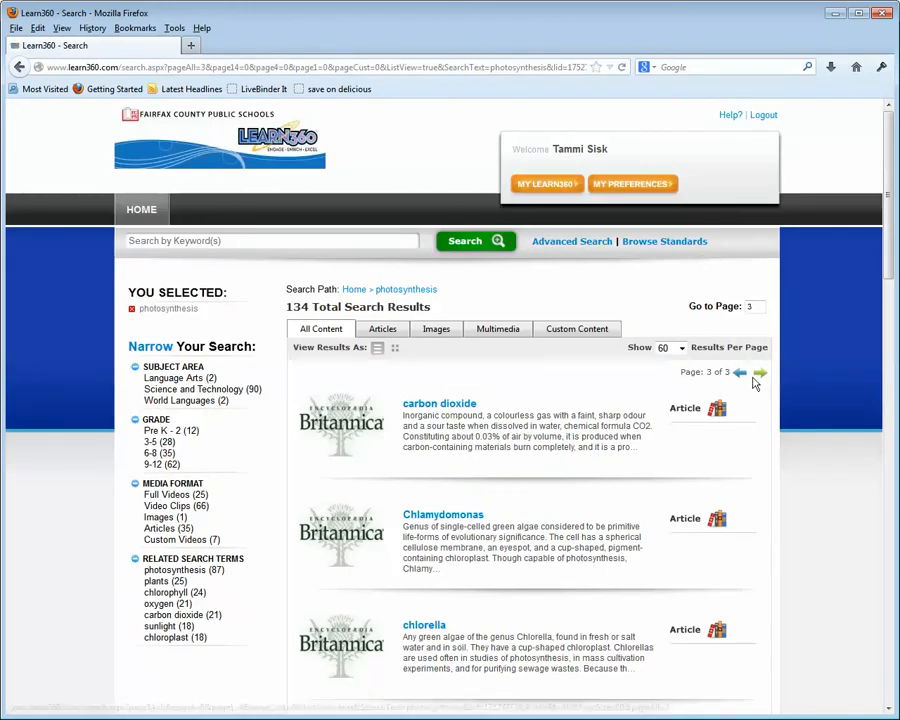
pyautogui.moveTo(743, 411)
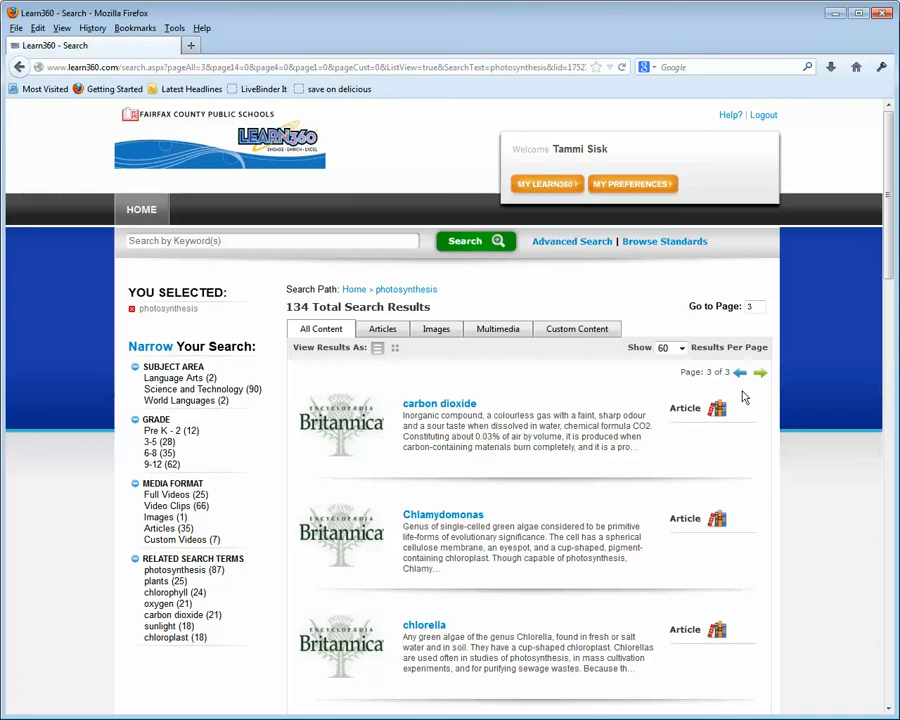
pyautogui.moveTo(555, 417)
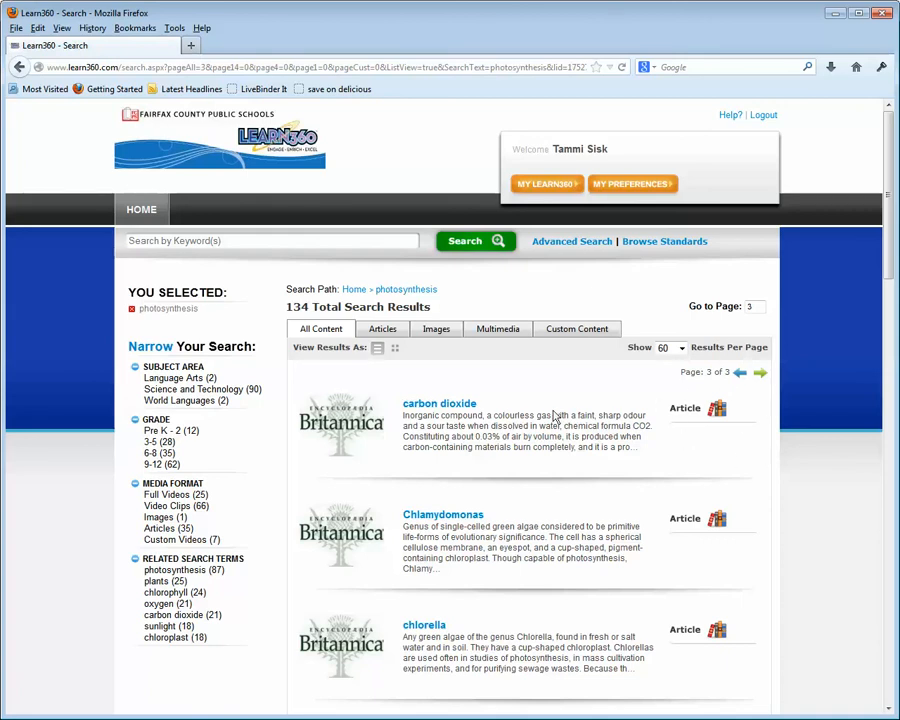
pyautogui.moveTo(737, 283)
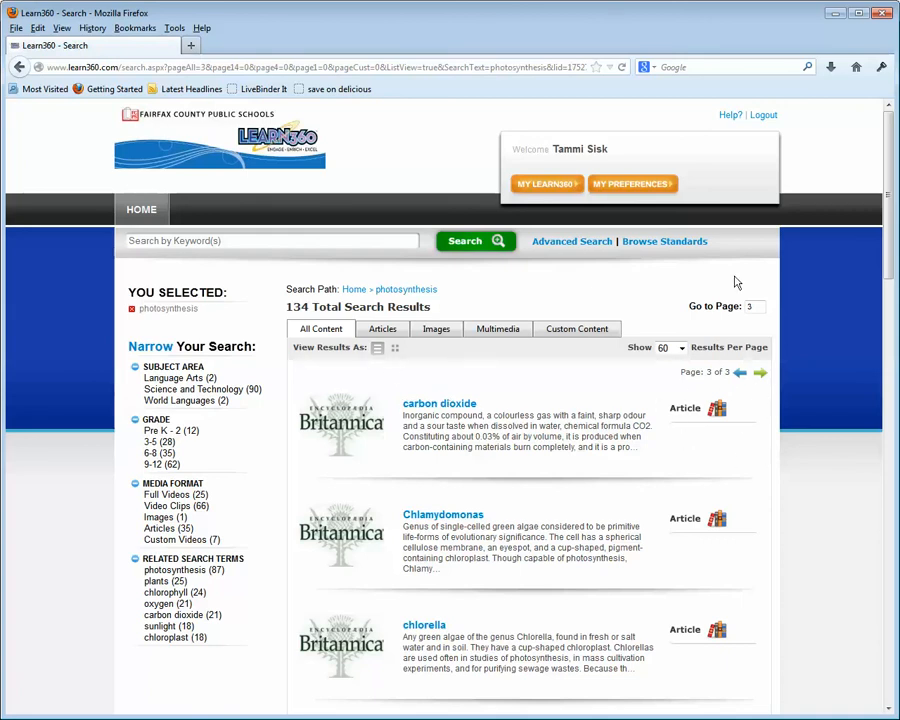
pyautogui.click(753, 306)
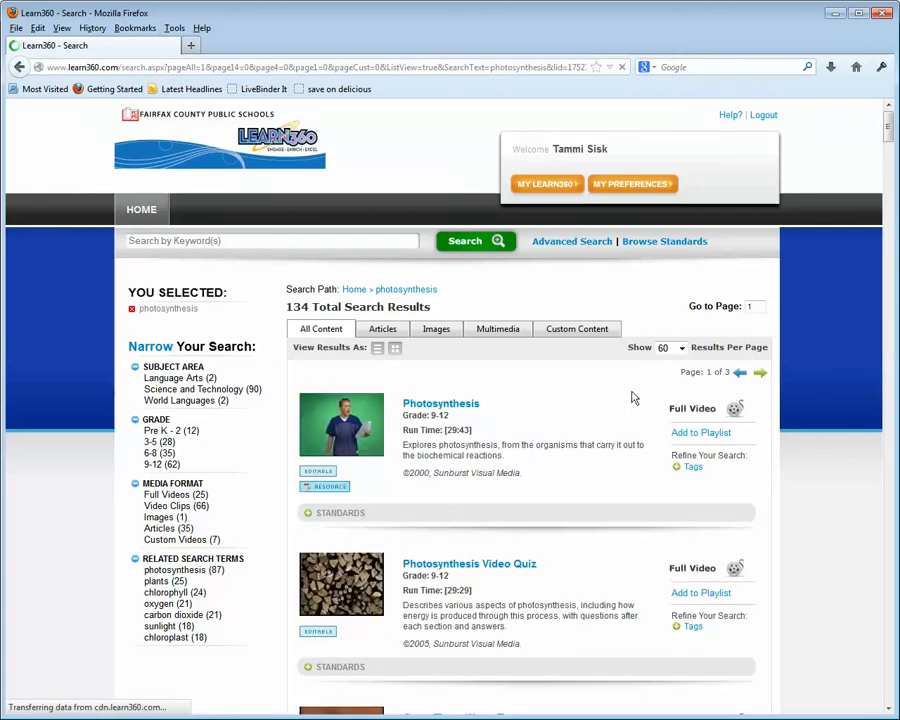
pyautogui.scroll(-3)
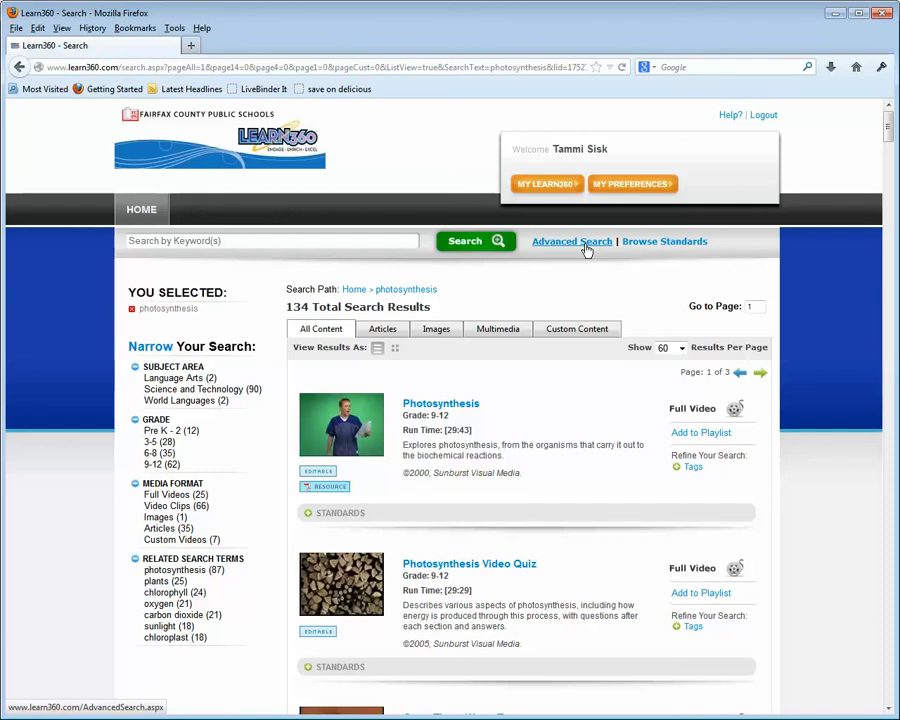
# Leave the photosynthesis results for Learn360's Advanced Search form, with every filter empty.
pyautogui.click(571, 241)
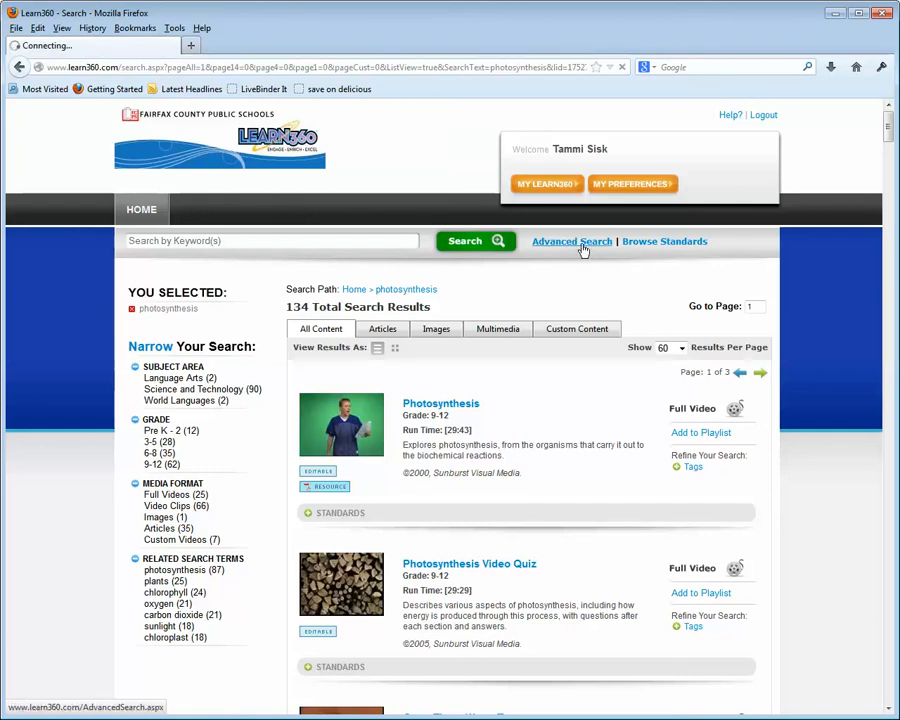
pyautogui.click(571, 241)
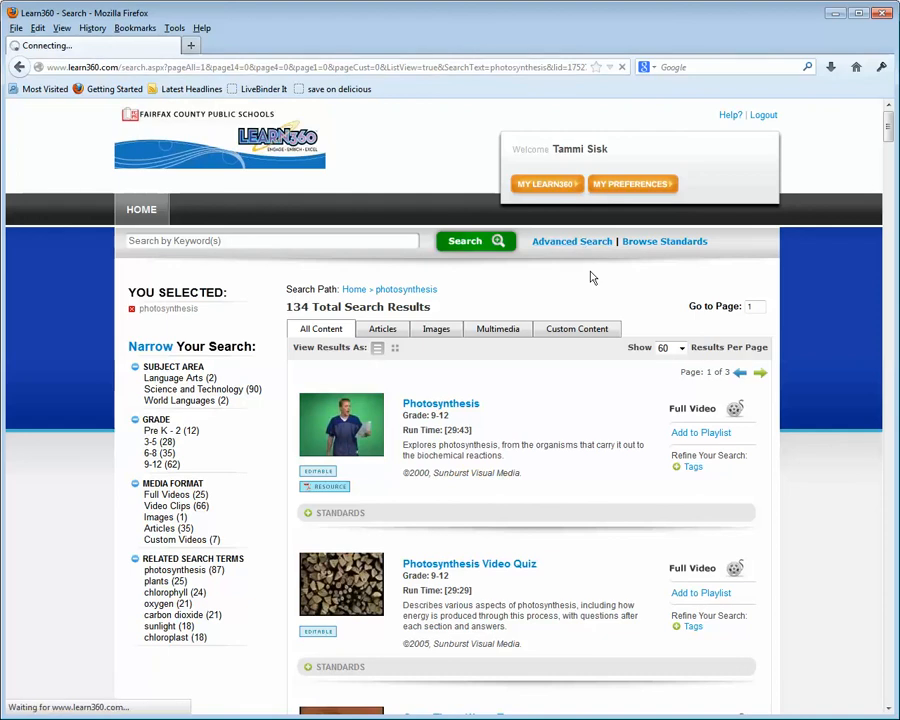
pyautogui.click(571, 241)
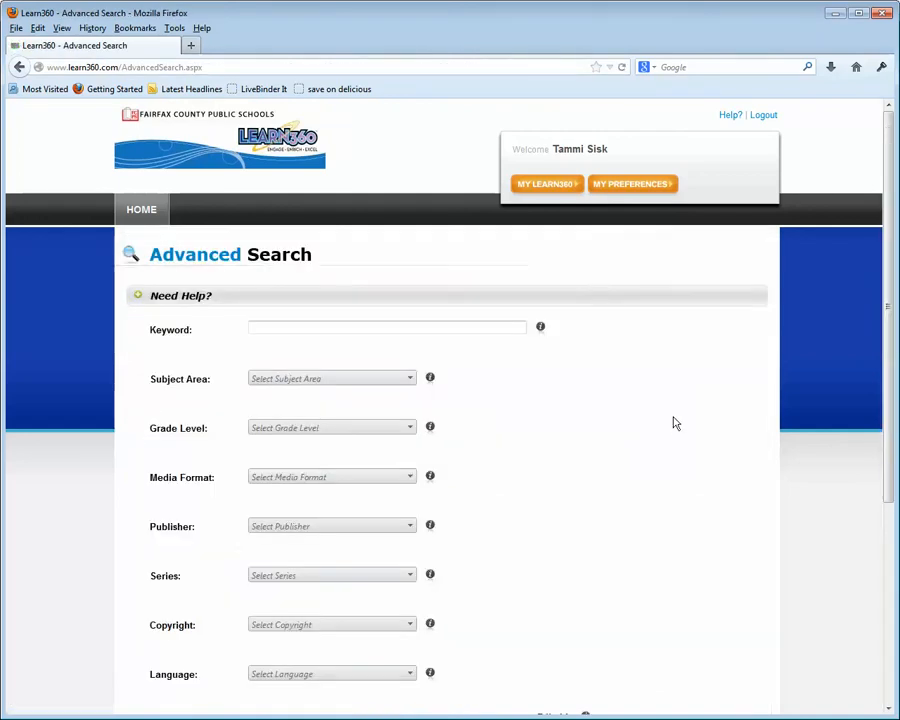
pyautogui.scroll(-3)
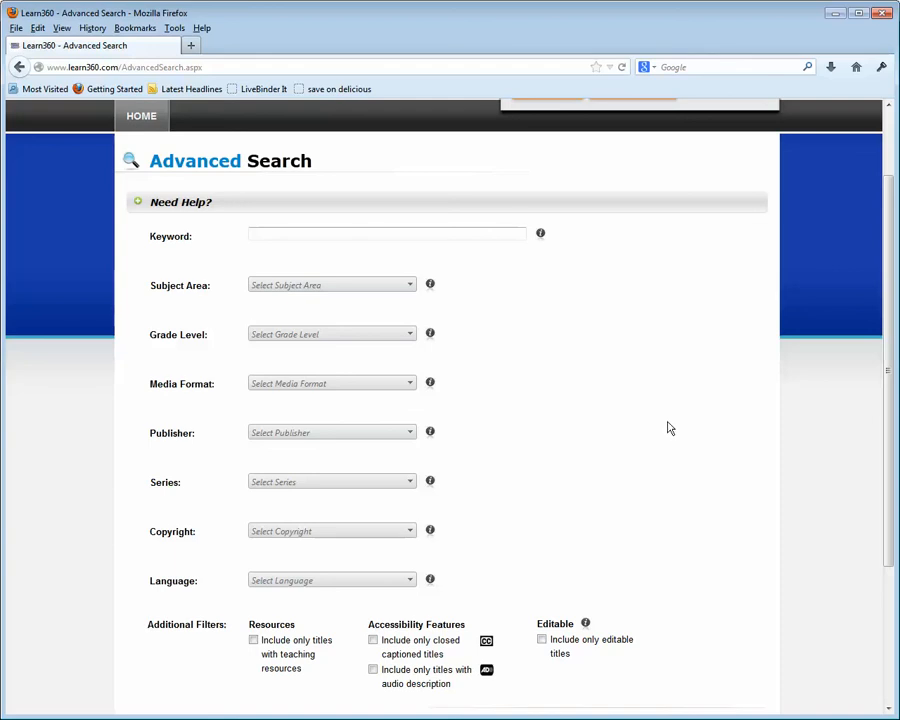
pyautogui.moveTo(668, 431)
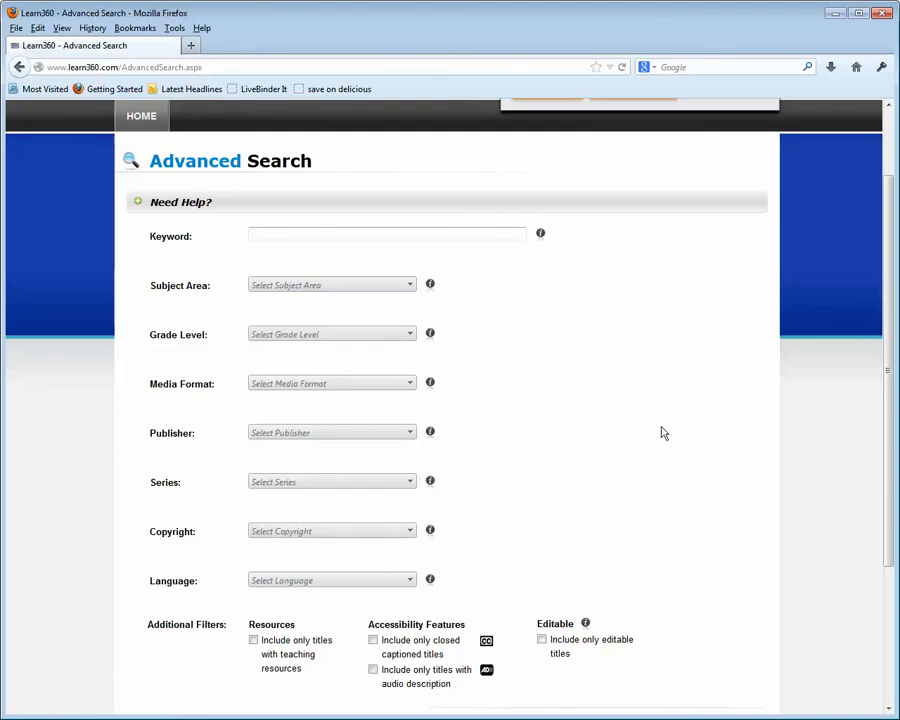
pyautogui.click(387, 233)
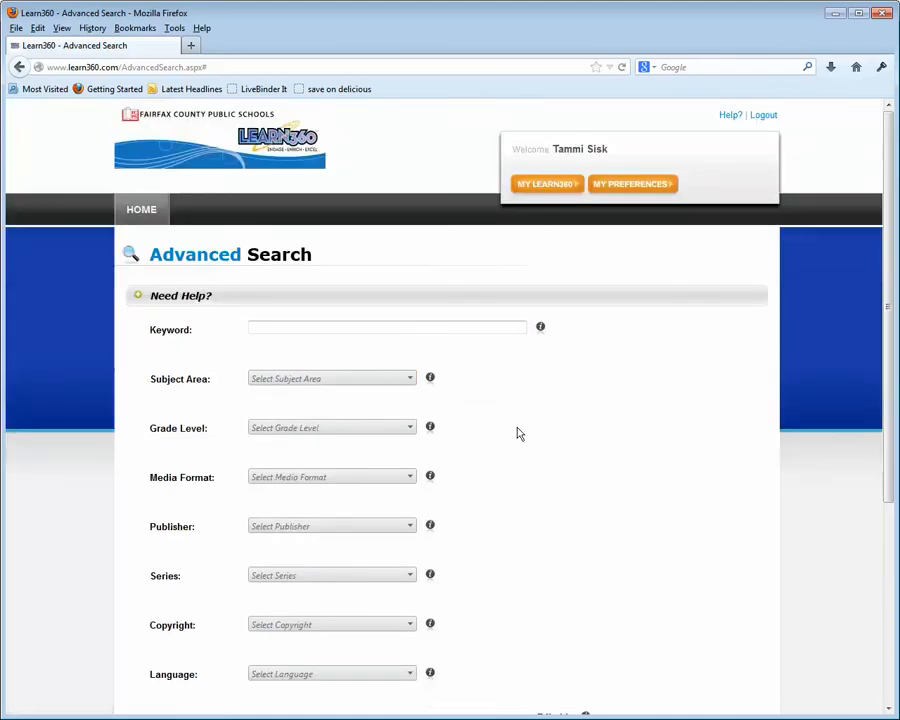
# Set the Media Format filter to Speeches Video.
pyautogui.click(331, 476)
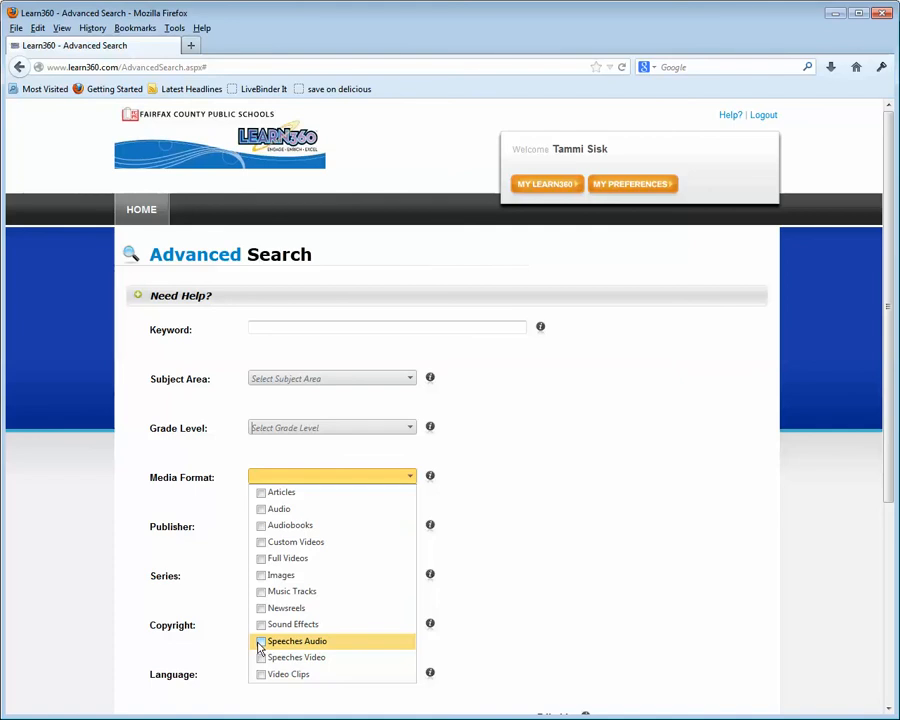
pyautogui.click(261, 657)
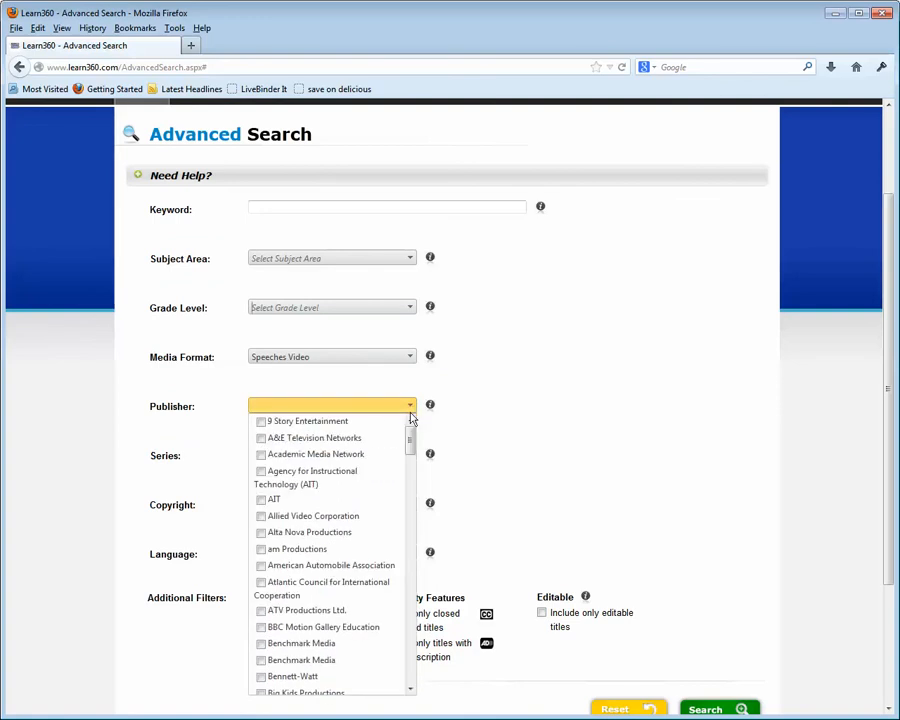
pyautogui.scroll(-3)
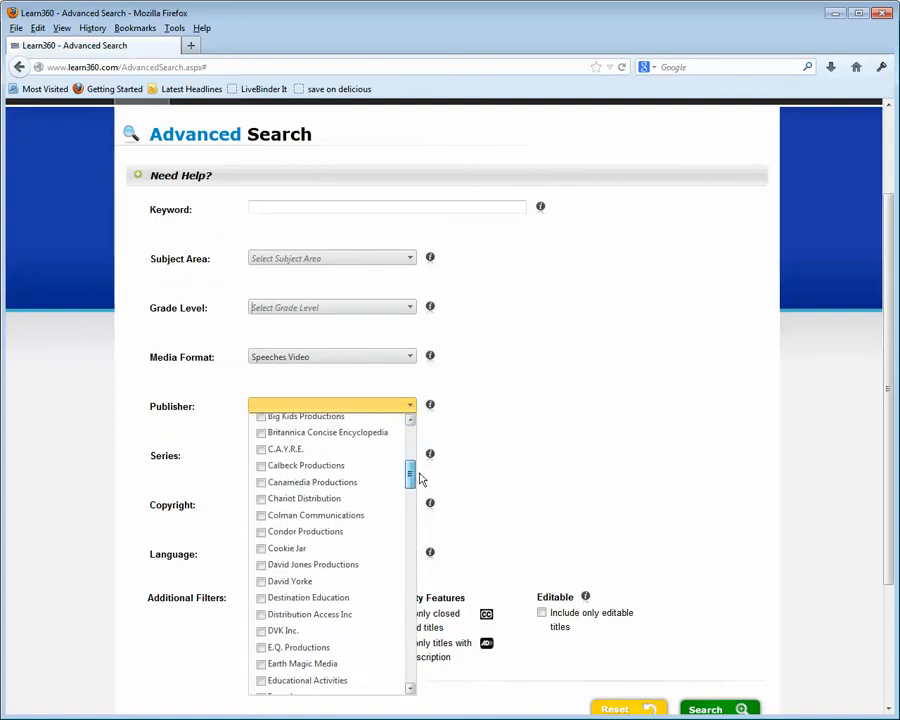
# Scroll through the available publishers and bring up the series options list.
pyautogui.scroll(-3)
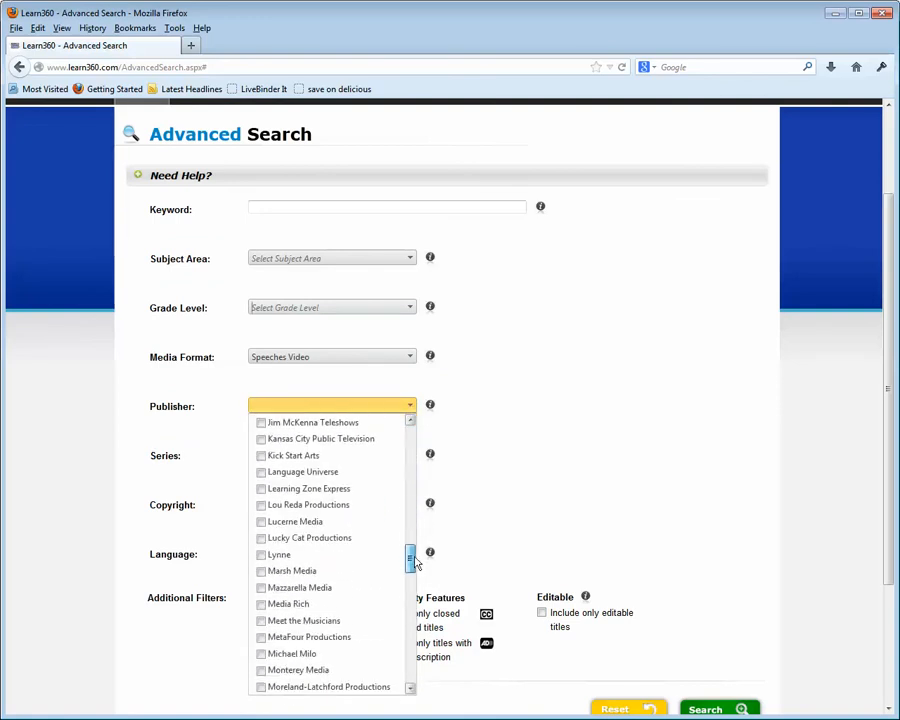
pyautogui.scroll(-3)
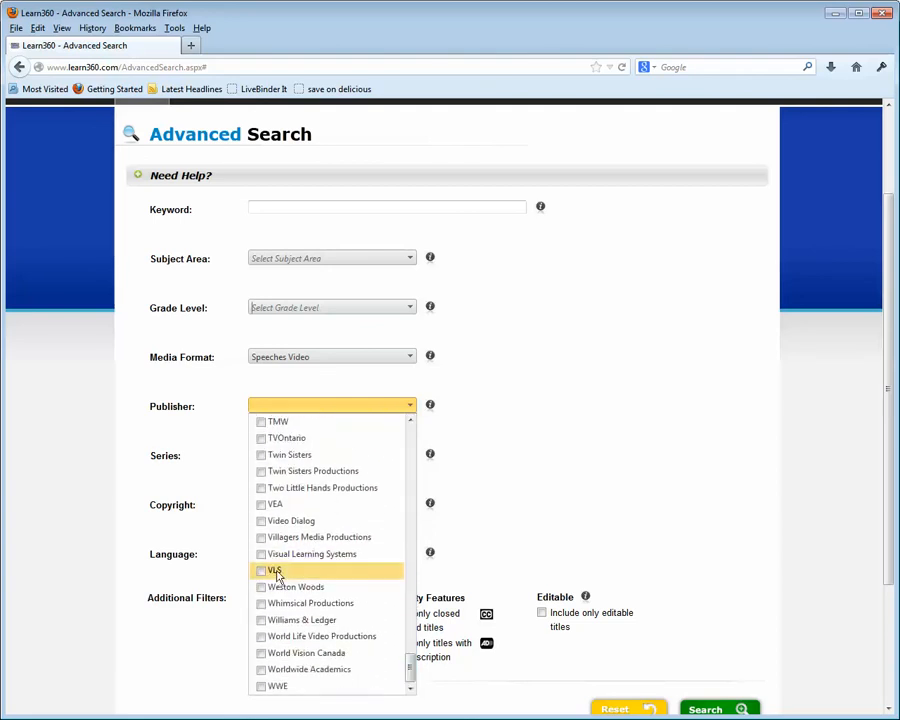
pyautogui.click(635, 394)
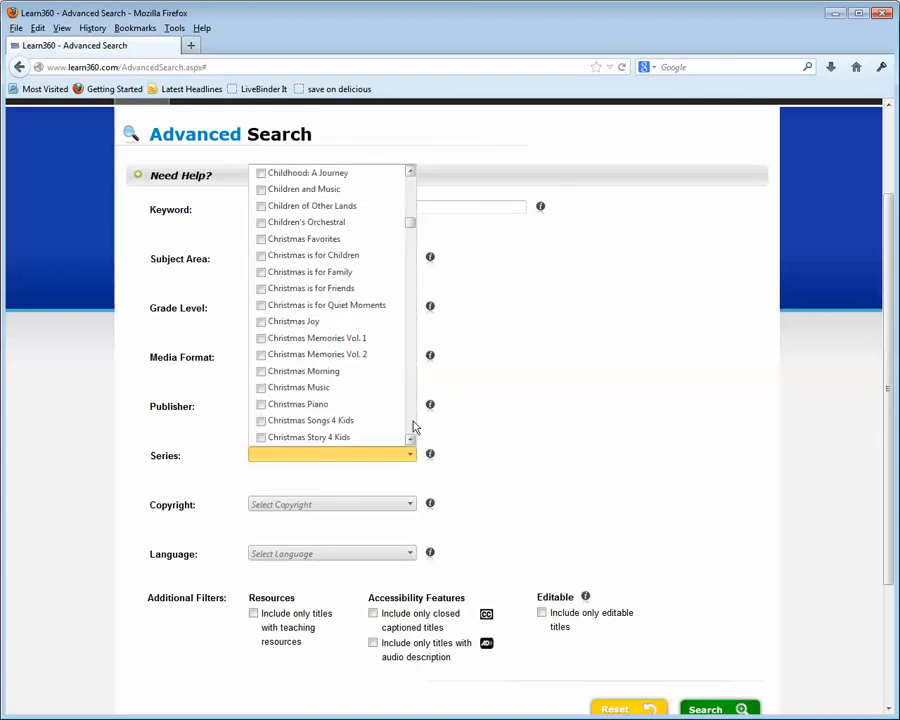
pyautogui.click(410, 190)
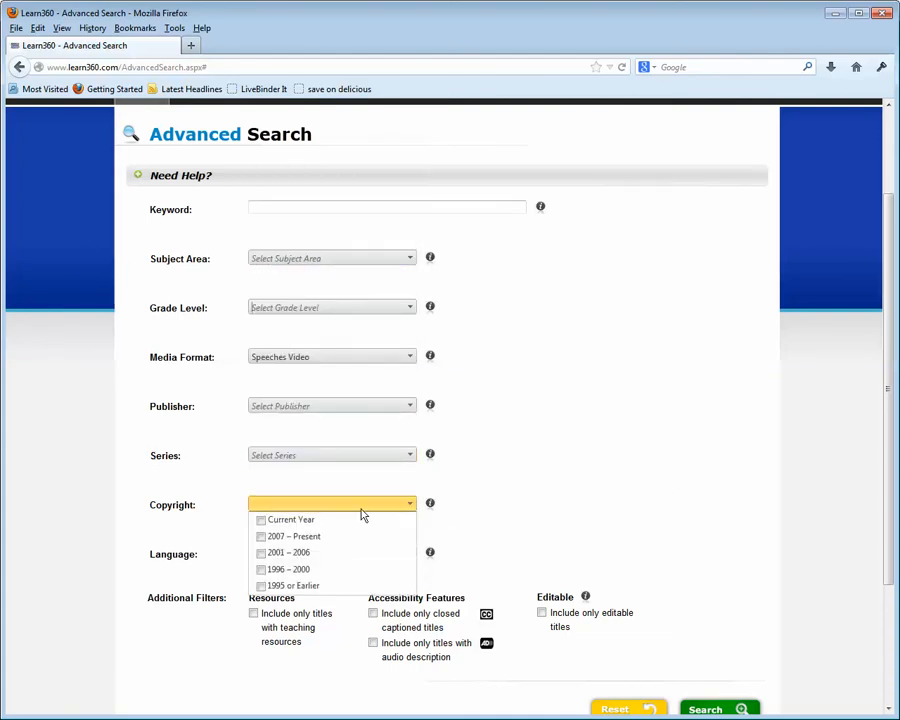
pyautogui.moveTo(291, 519)
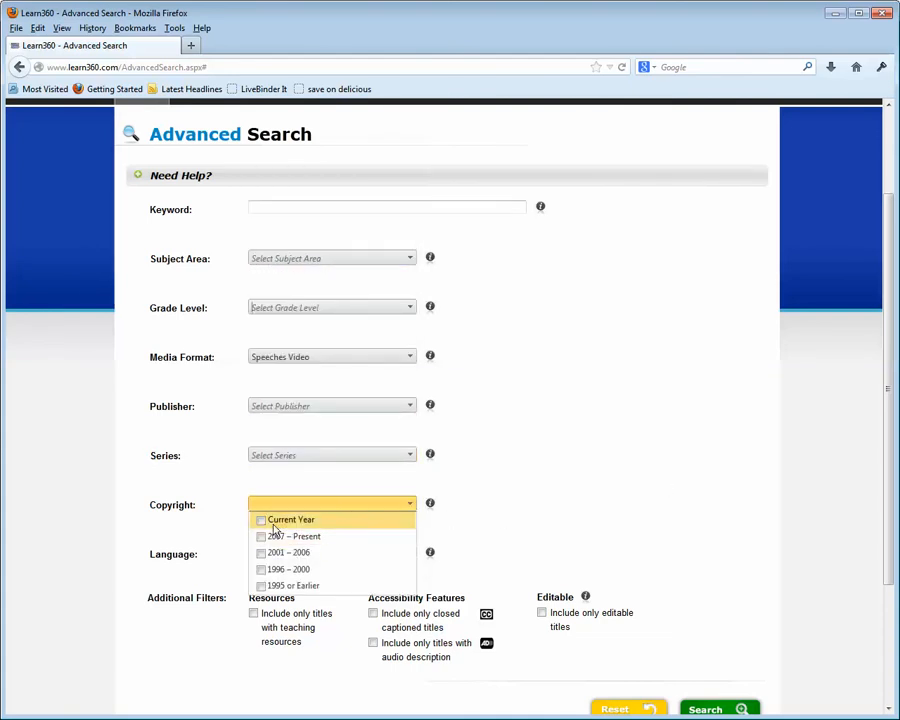
pyautogui.click(261, 520)
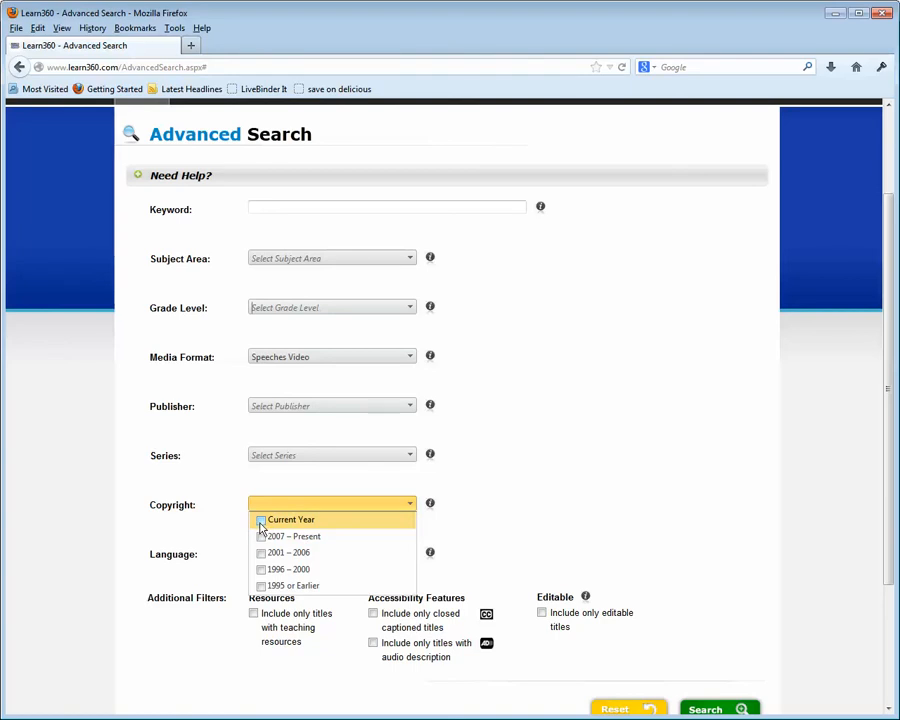
pyautogui.moveTo(292, 536)
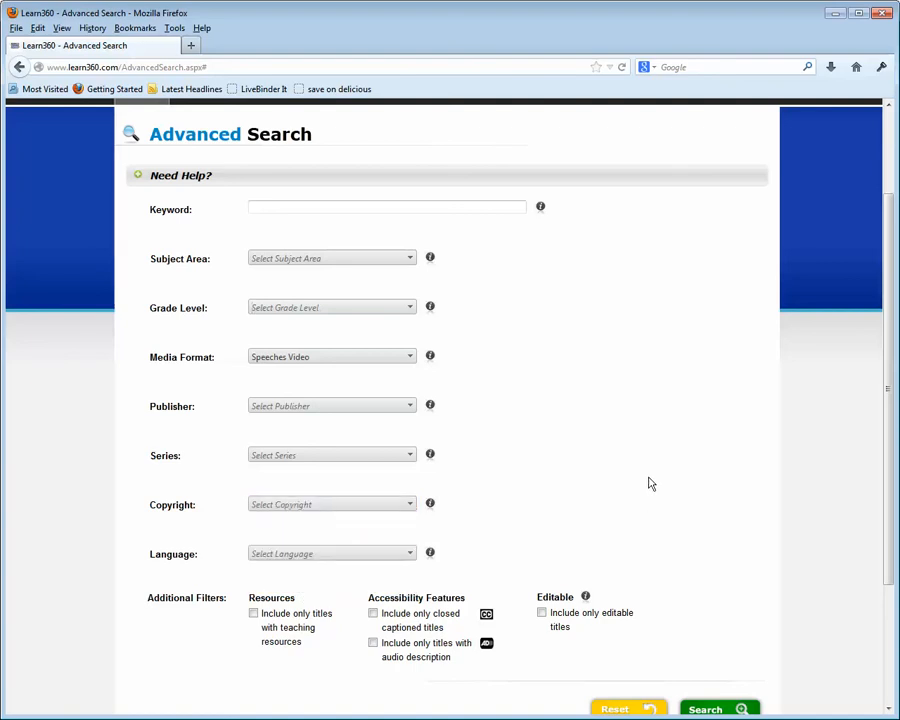
pyautogui.moveTo(647, 487)
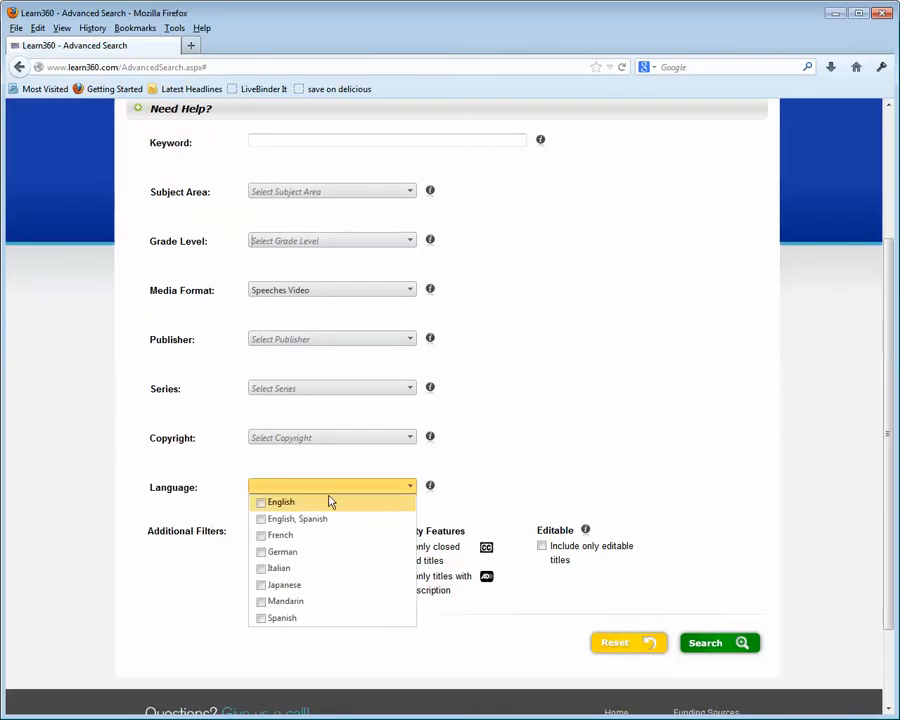
pyautogui.moveTo(308, 618)
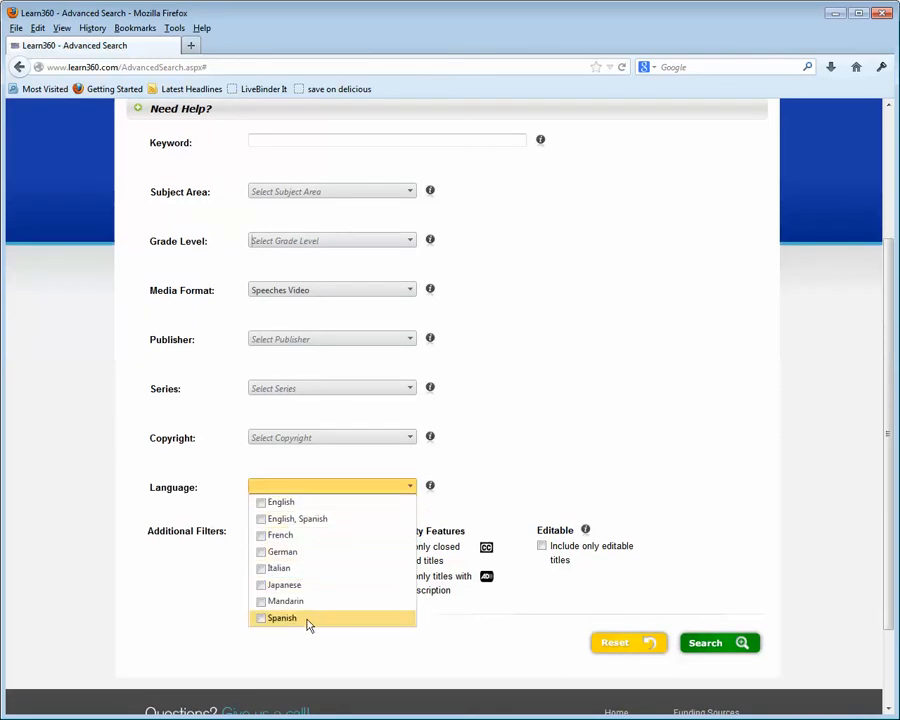
pyautogui.moveTo(284, 584)
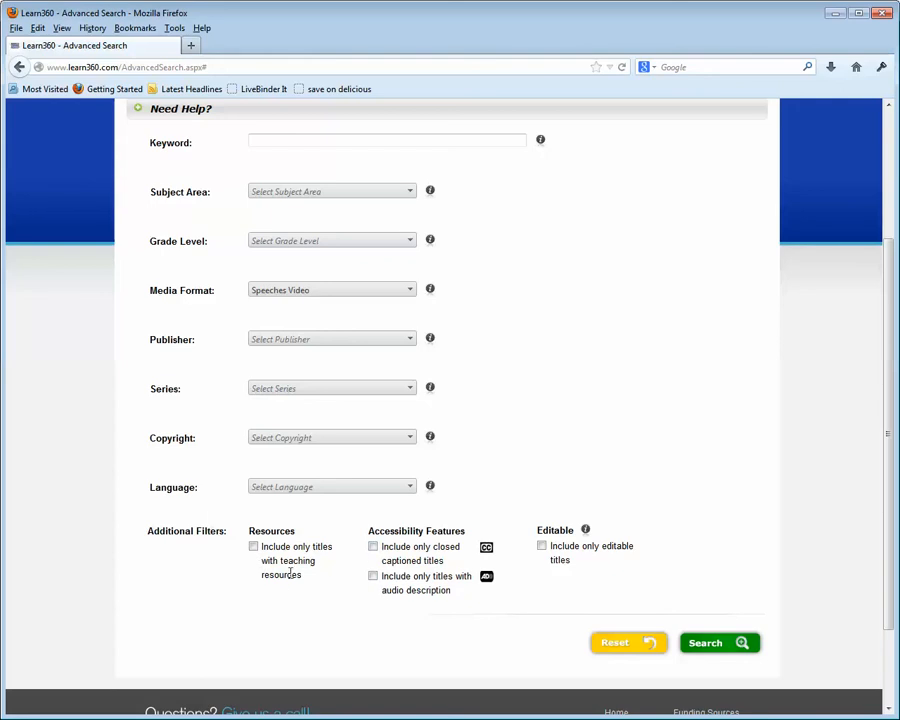
pyautogui.moveTo(296, 592)
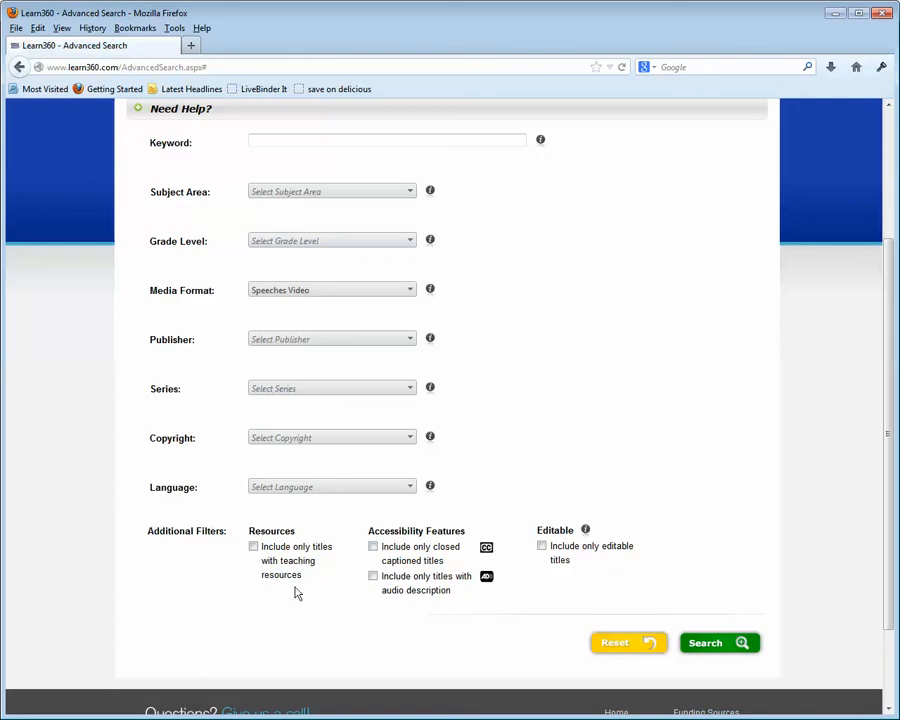
pyautogui.moveTo(462, 570)
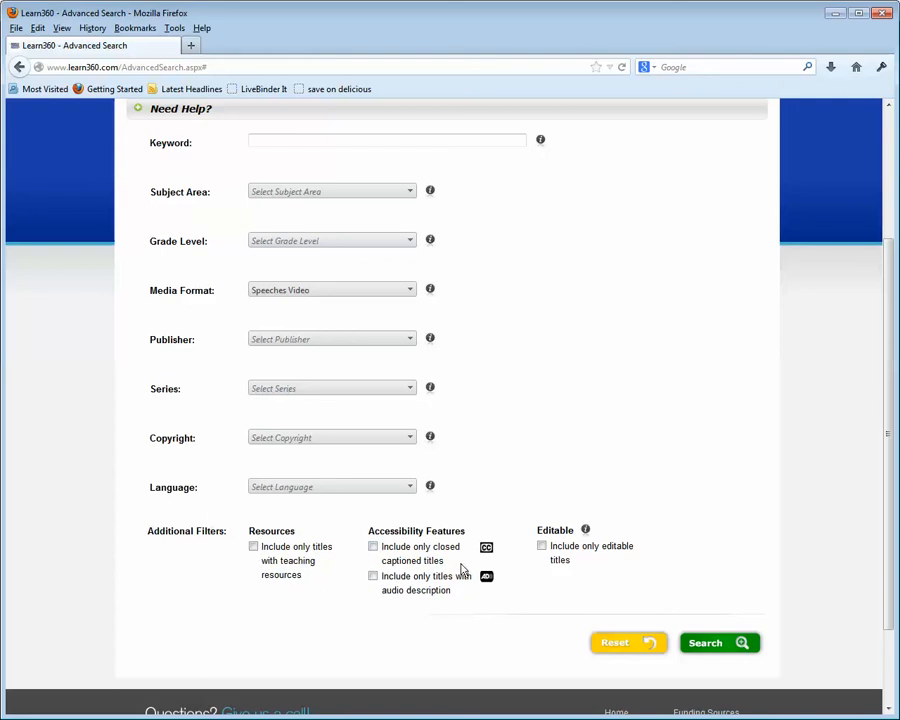
pyautogui.moveTo(453, 571)
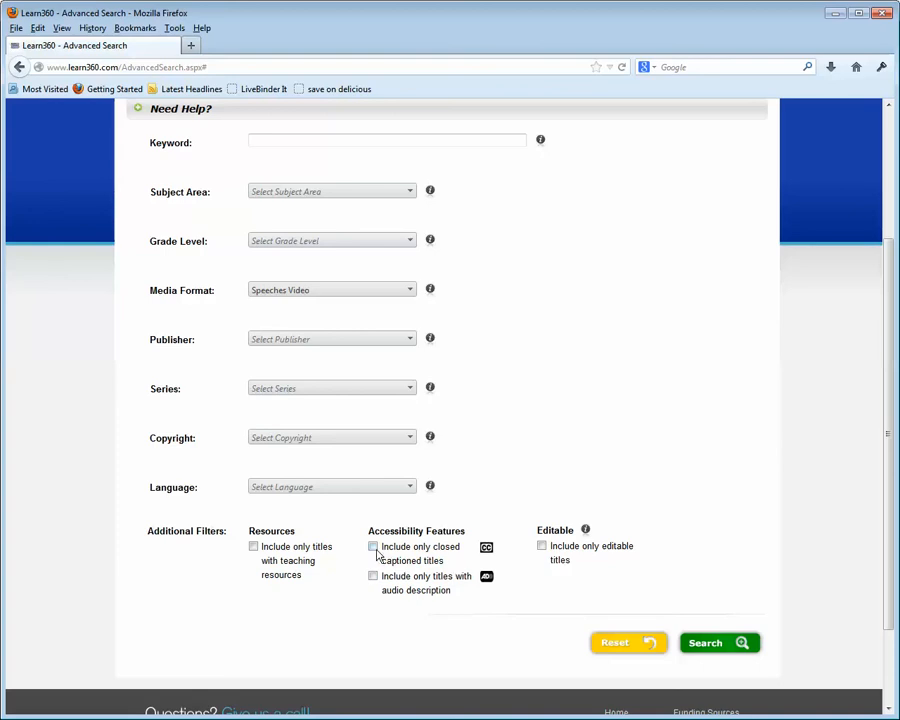
pyautogui.moveTo(450, 572)
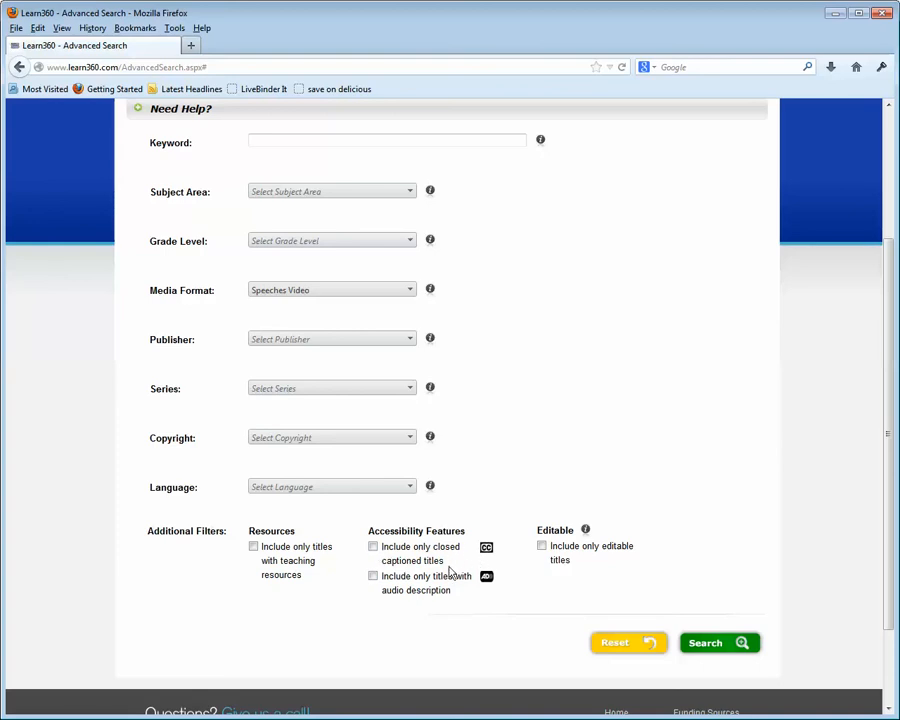
pyautogui.moveTo(460, 607)
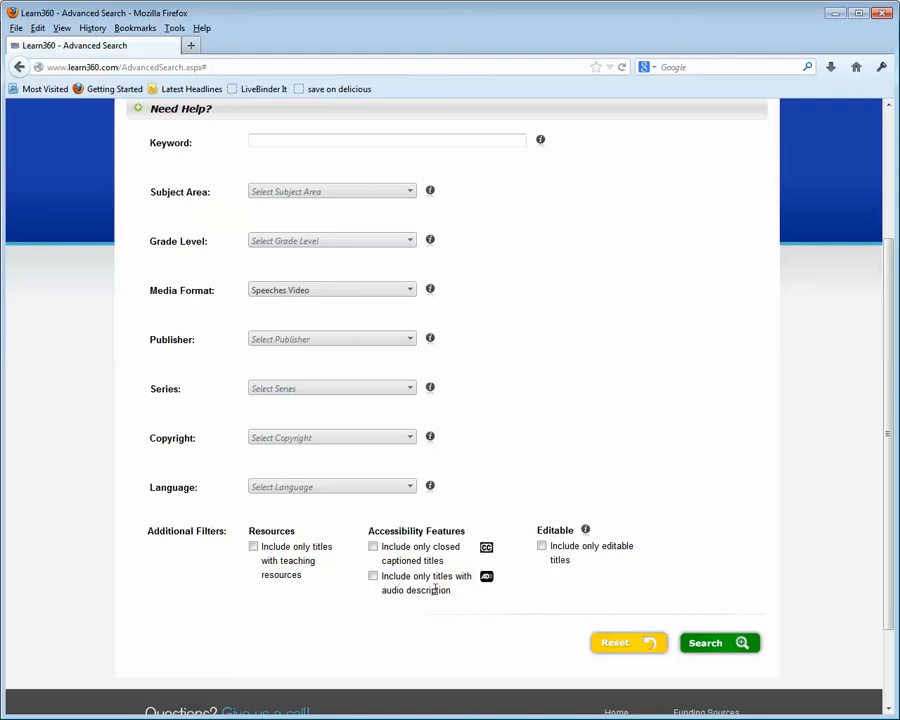
pyautogui.moveTo(473, 605)
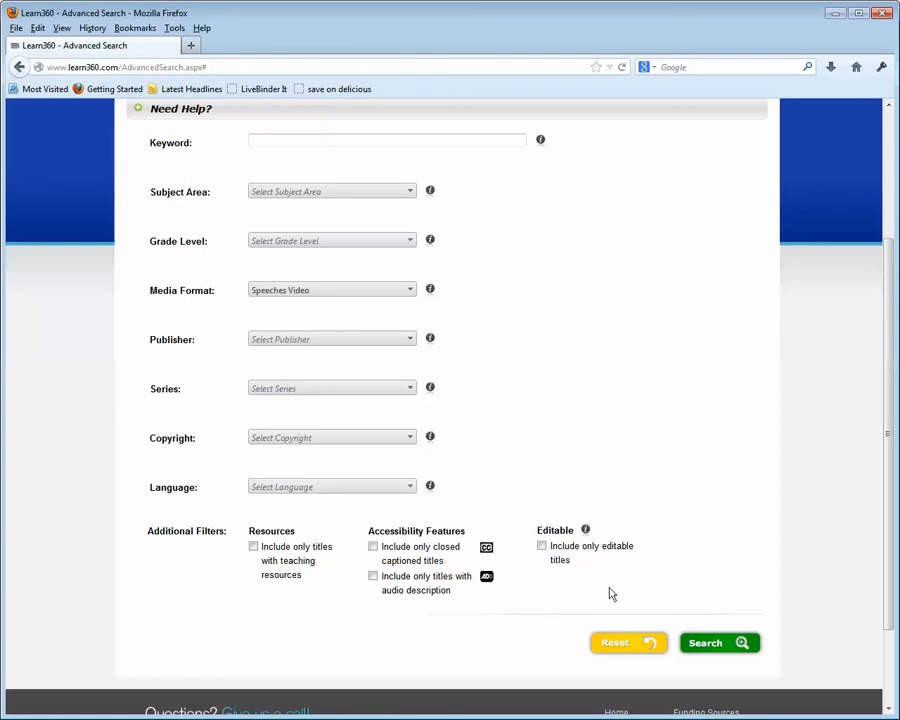
pyautogui.moveTo(596, 507)
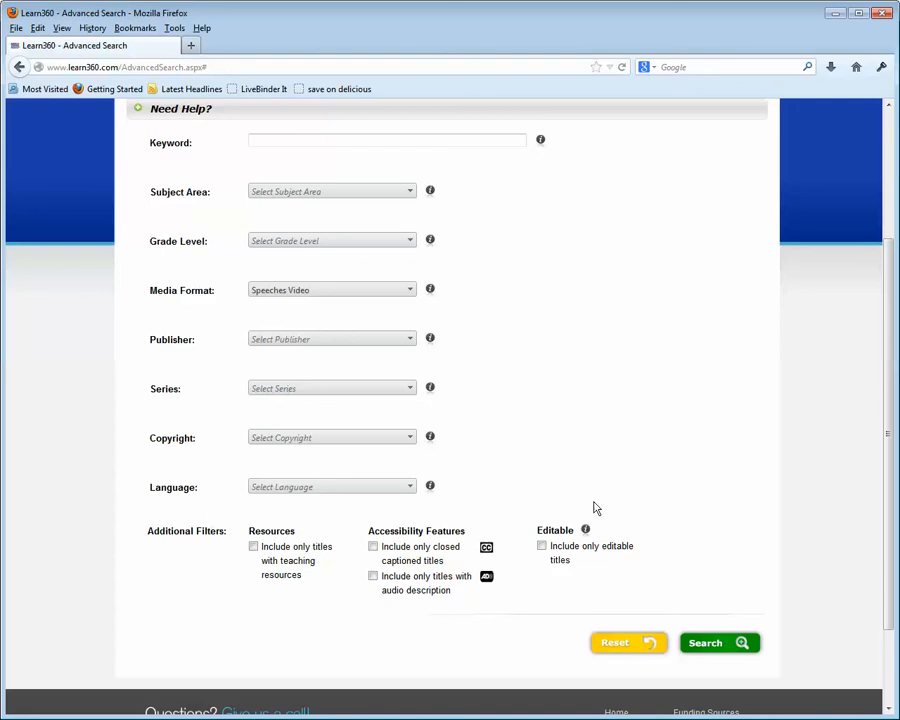
pyautogui.moveTo(619, 512)
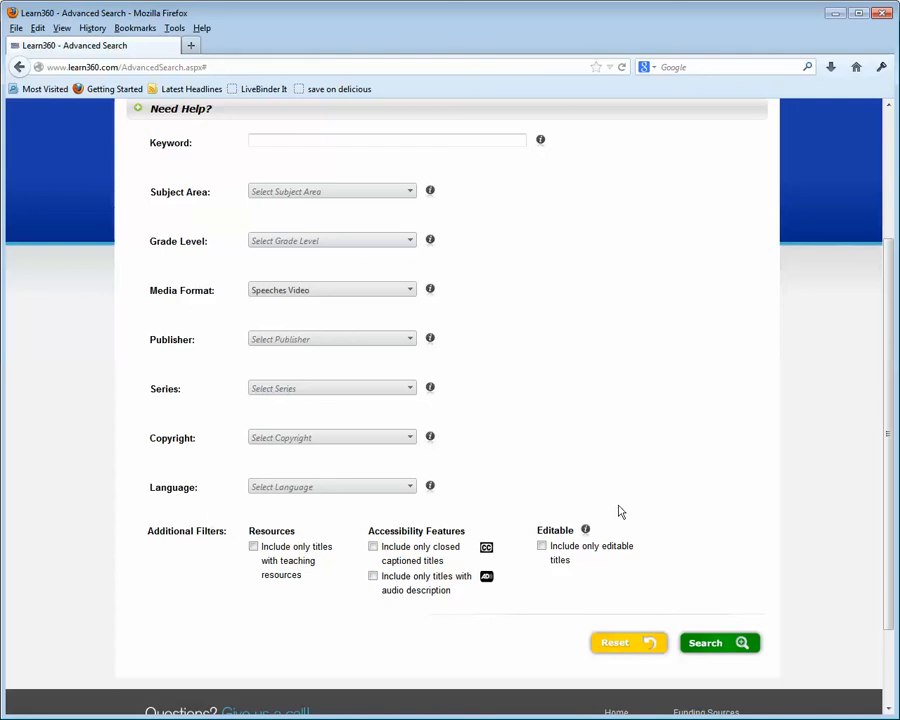
pyautogui.moveTo(521, 568)
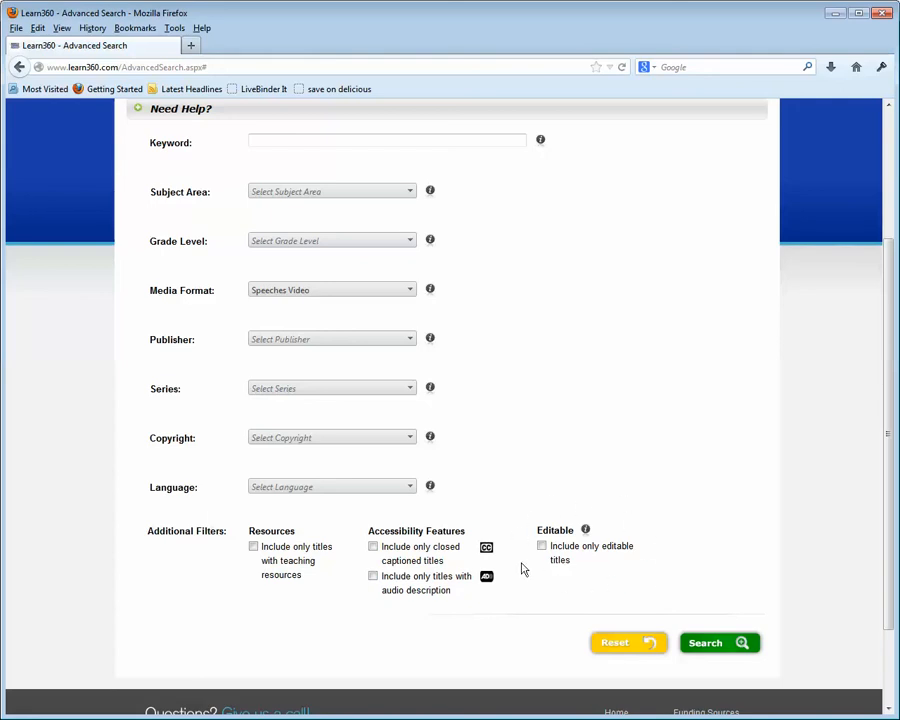
pyautogui.moveTo(549, 522)
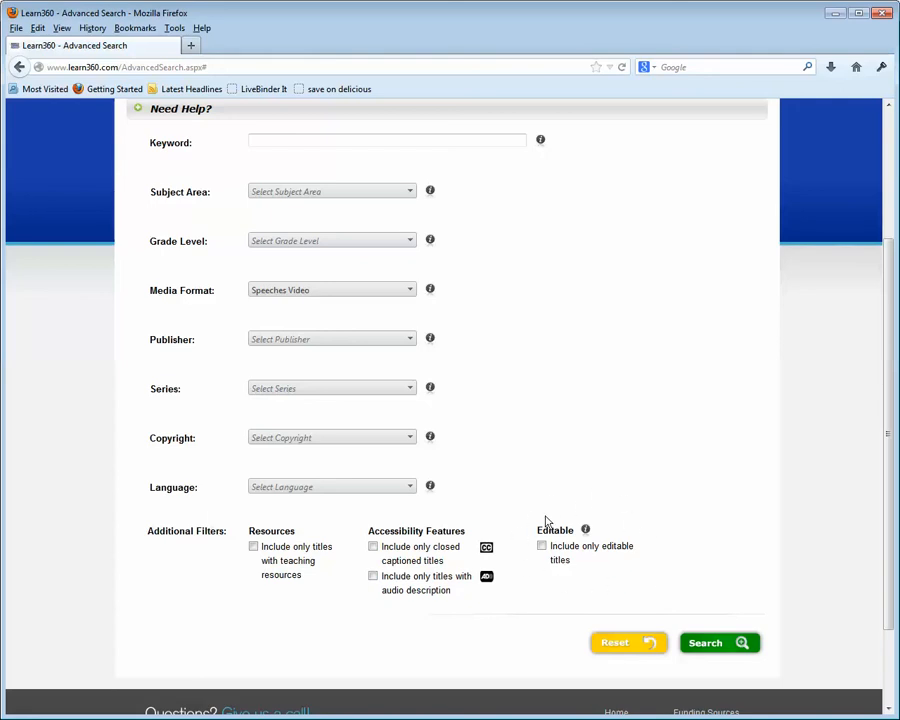
pyautogui.moveTo(625, 500)
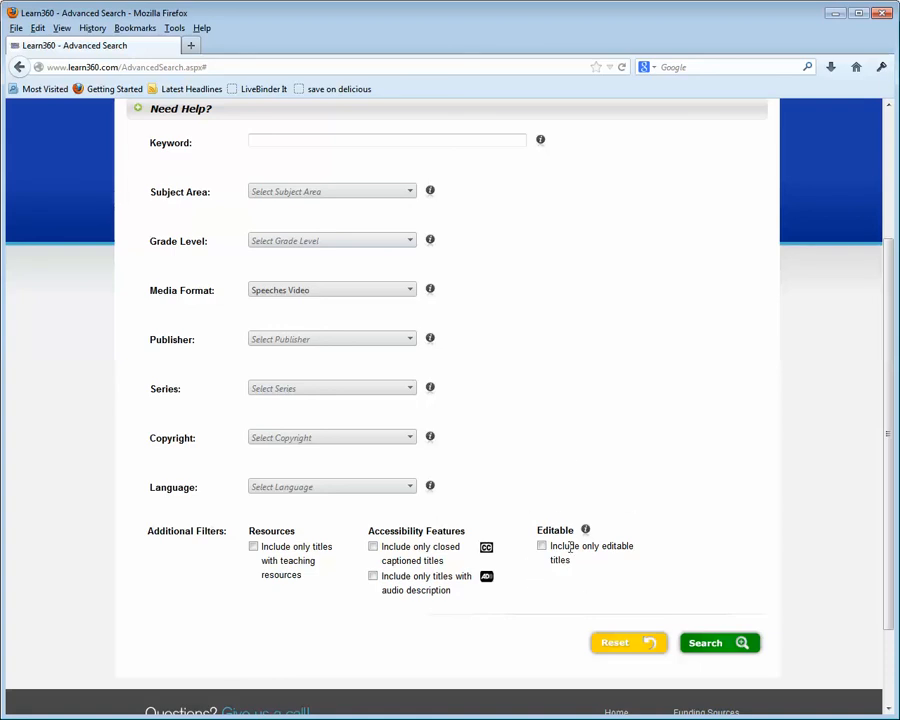
pyautogui.moveTo(688, 578)
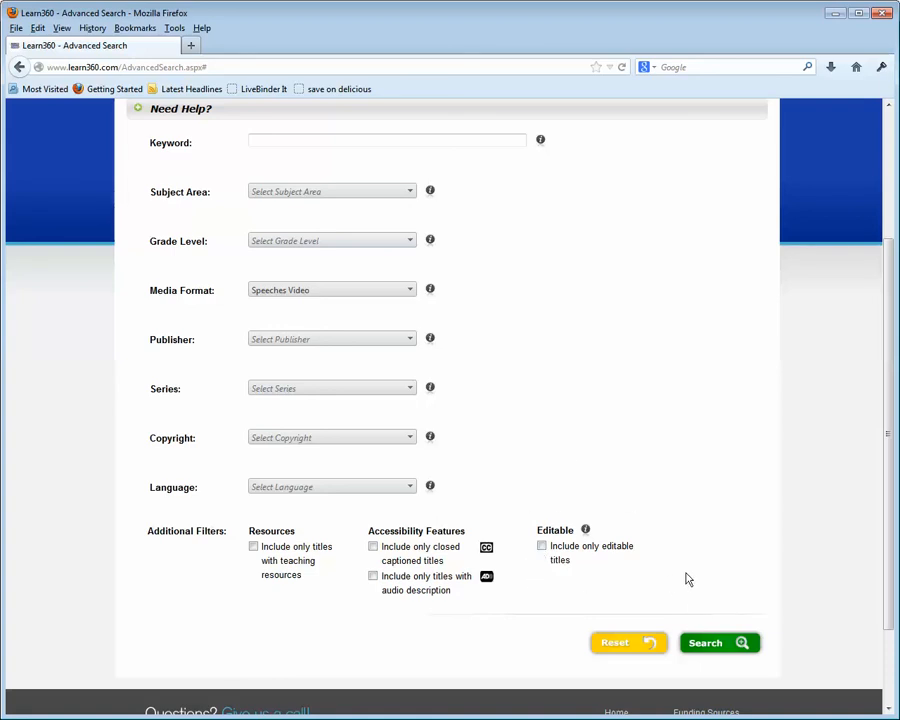